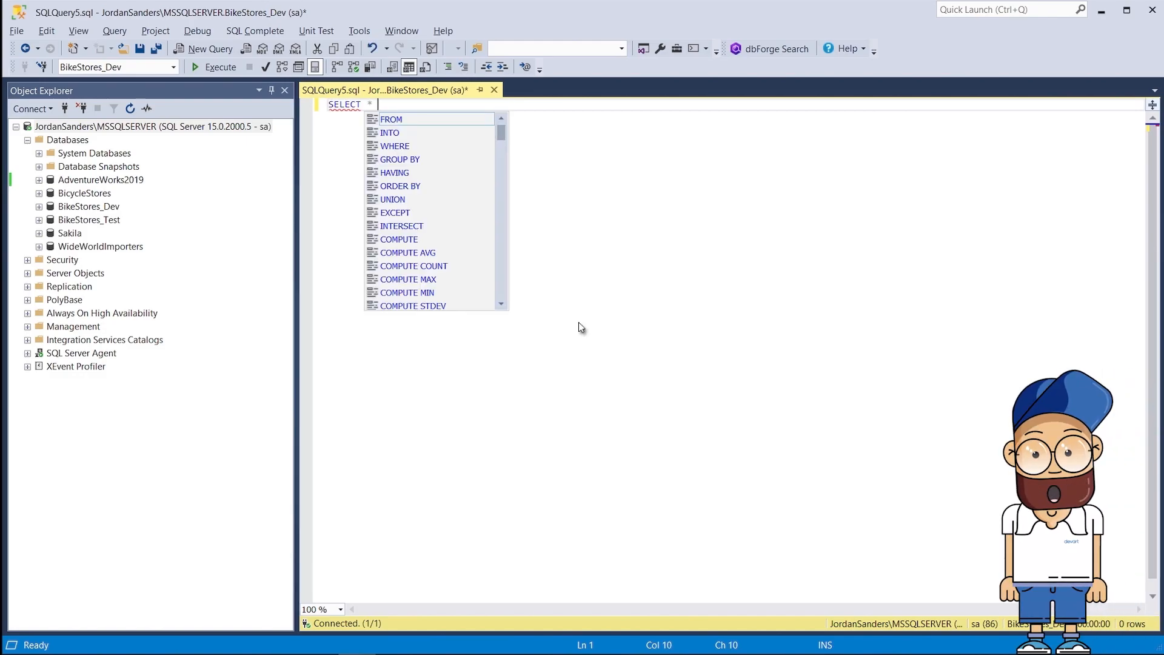
# - Write SELECT * queries for sales.customers and sales.orders and run them against BikeStores_Dev
pyautogui.write('FROM sales.customers;')
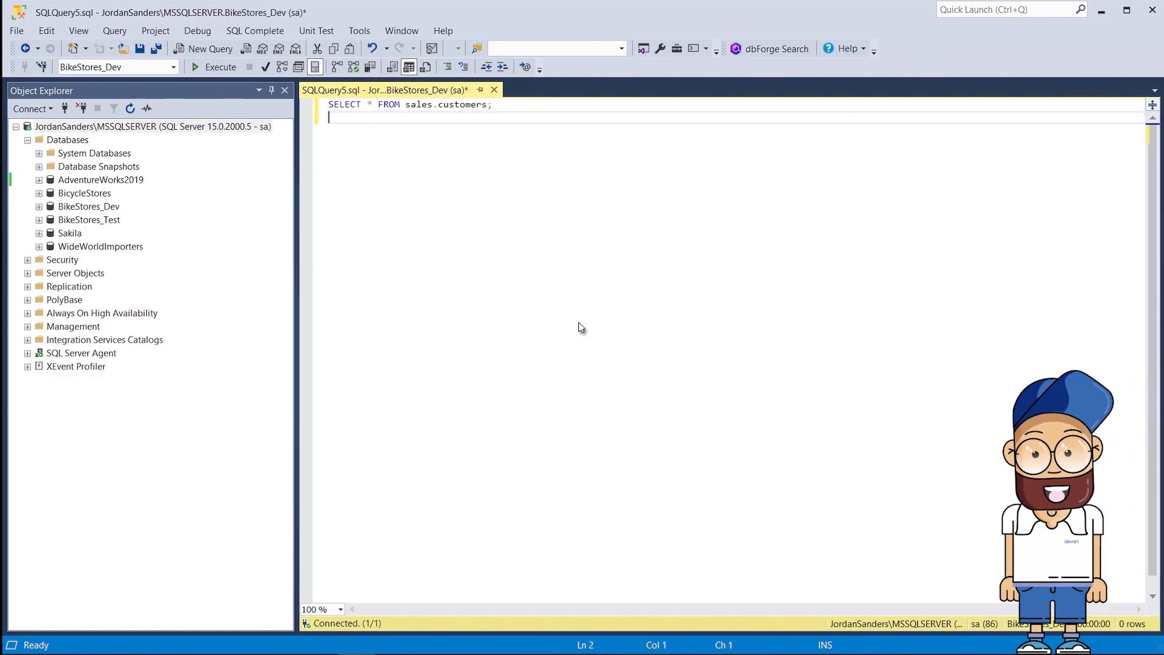
pyautogui.write('SELECT * FROM')
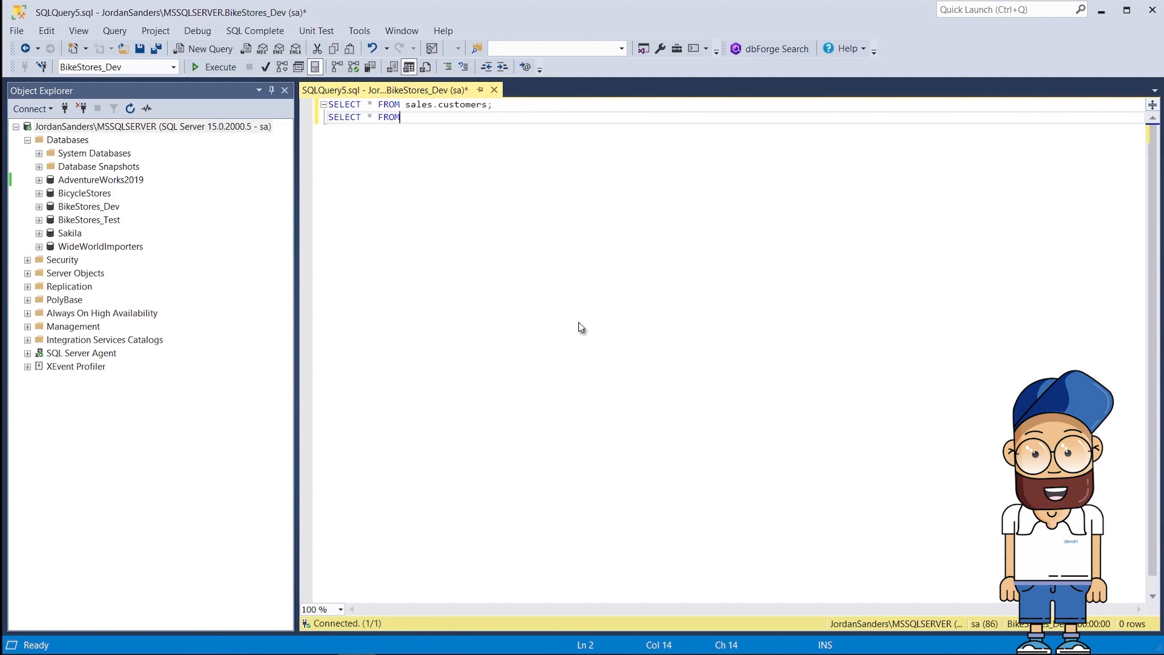
pyautogui.write('sales.orders;')
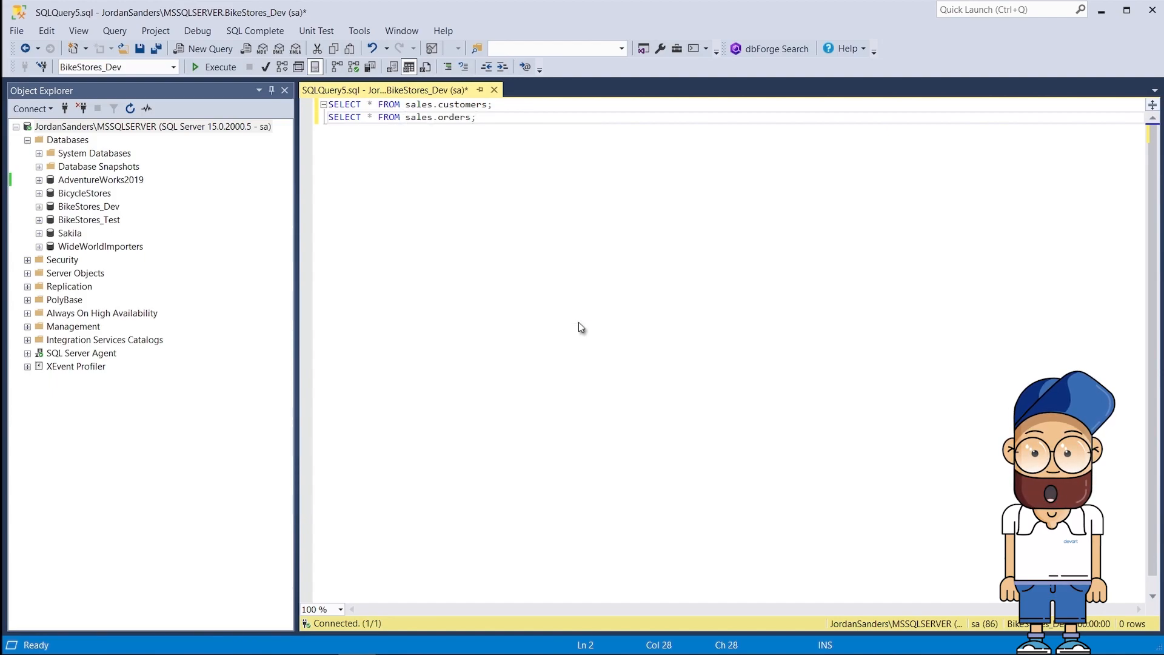
pyautogui.click(220, 67)
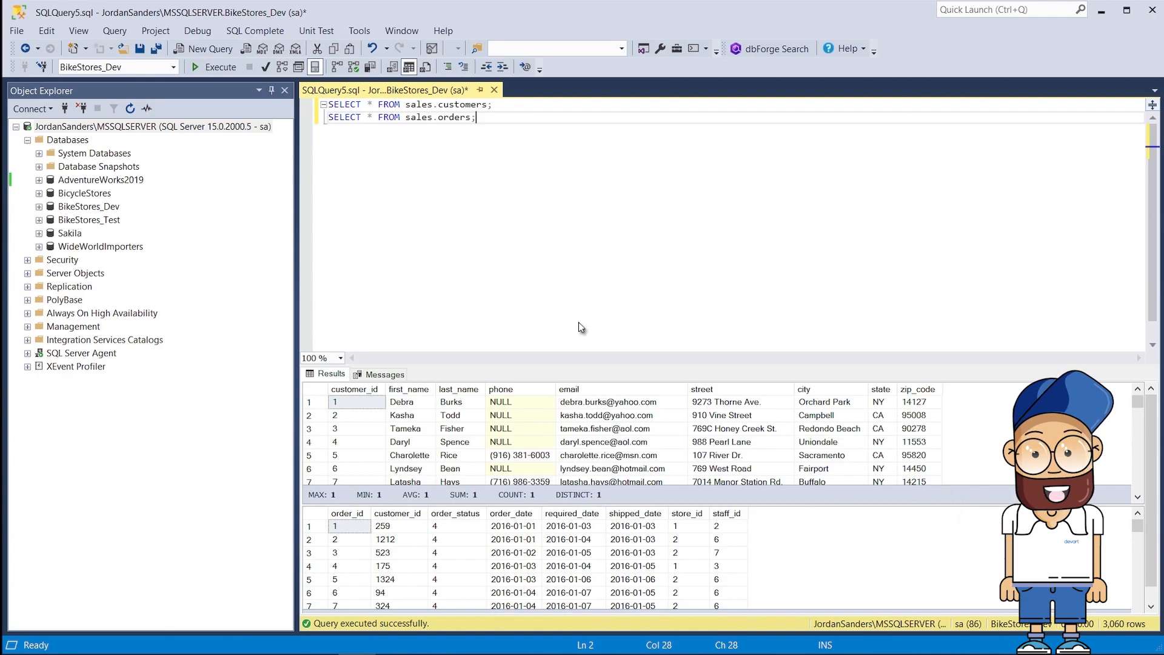
# - Switch the database to BikeStores_Test and rerun both queries, showing empty tables
pyautogui.click(172, 67)
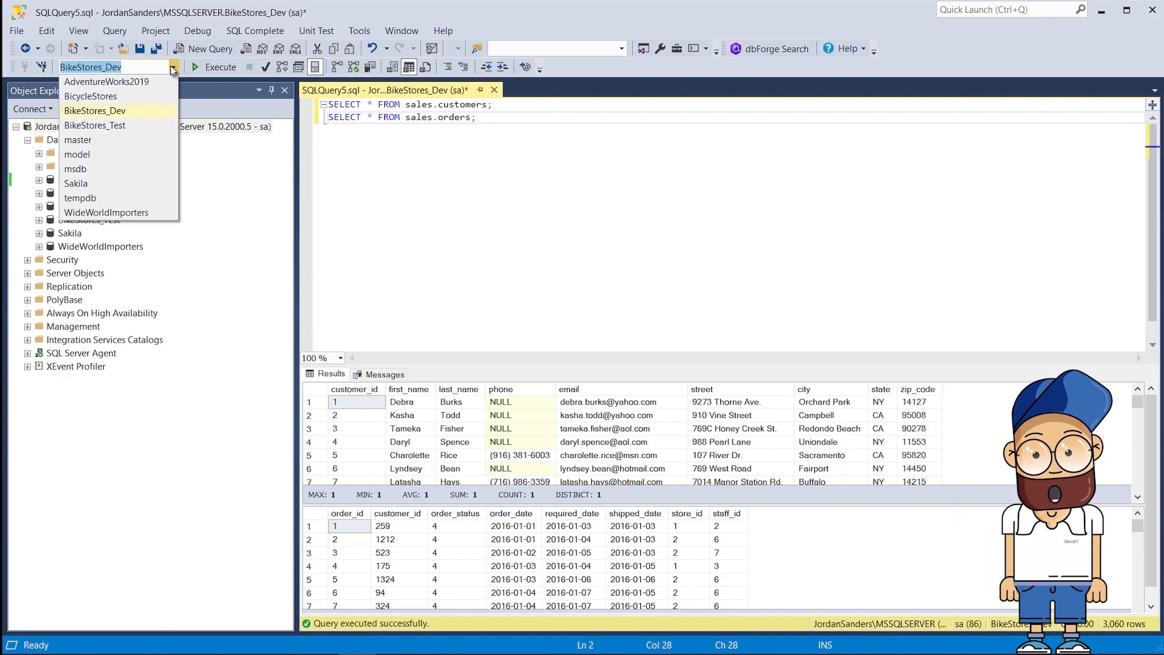
pyautogui.click(95, 111)
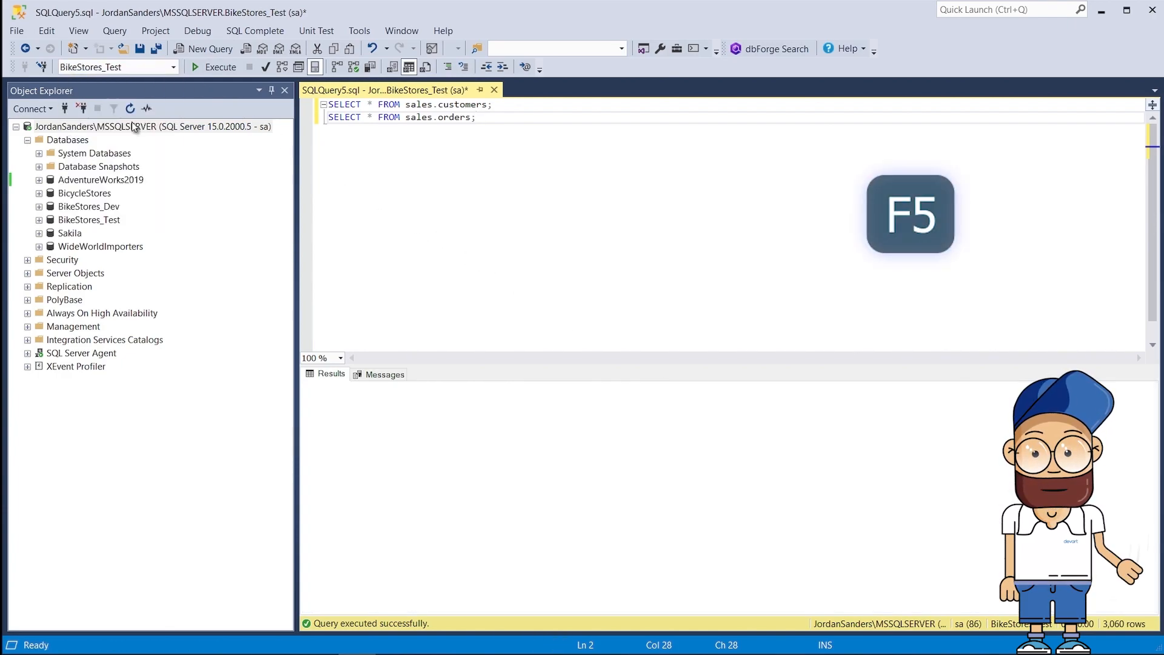
pyautogui.press('f5')
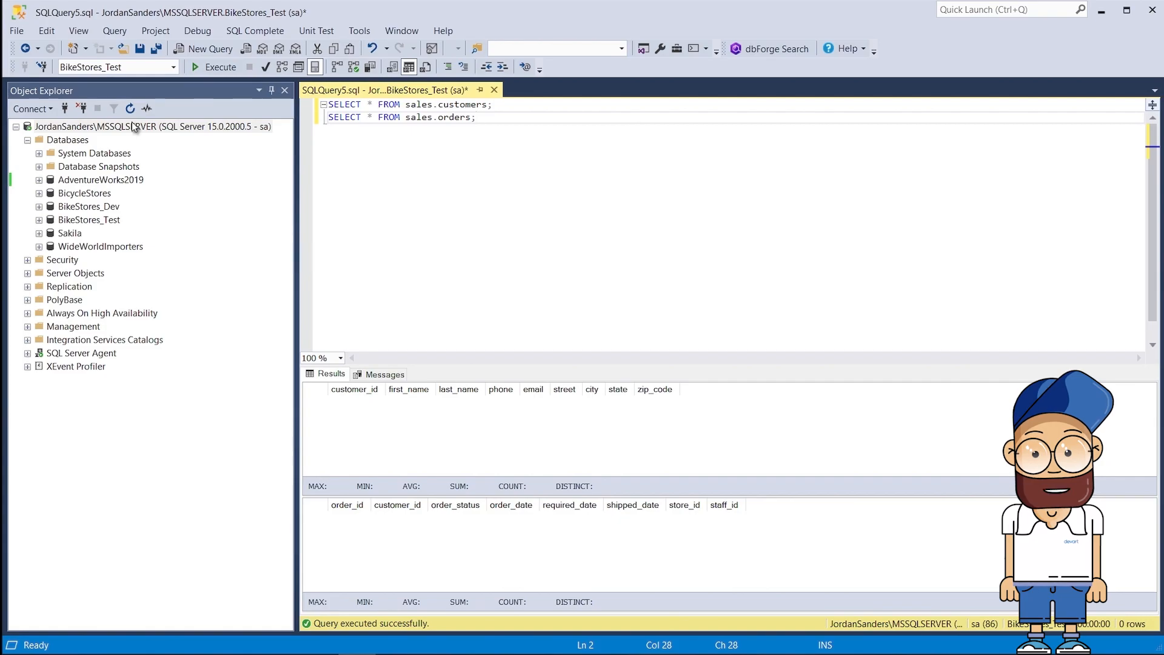
# - Launch the Data Pump Export Data wizard from BikeStores_Dev's context menu
pyautogui.click(89, 205)
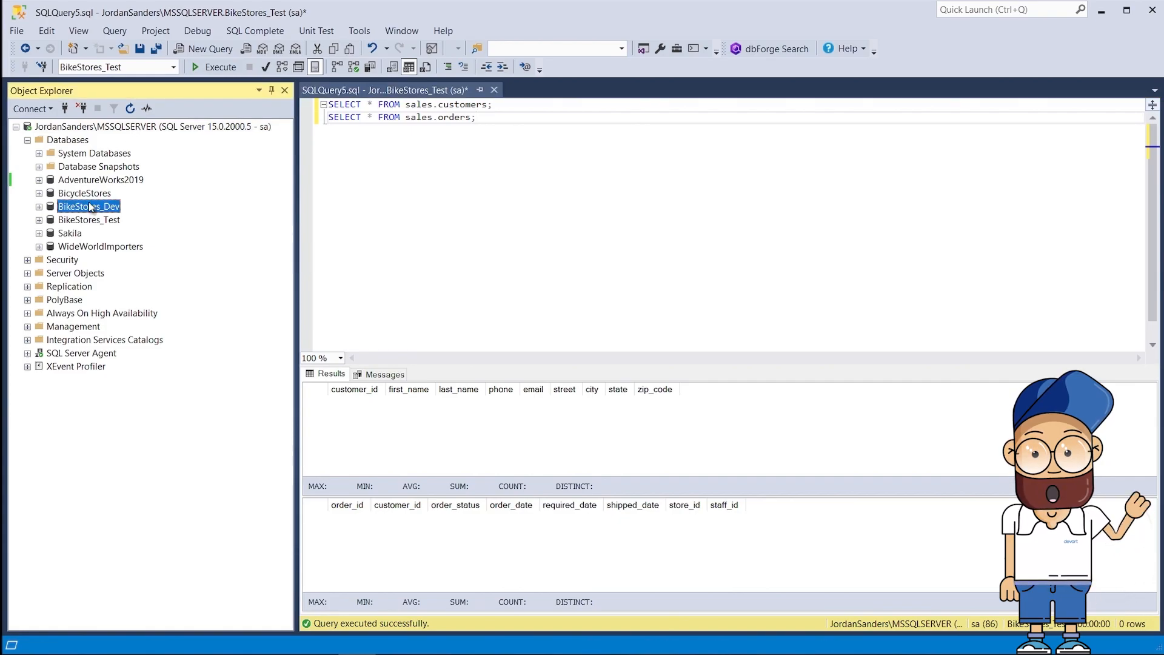
pyautogui.rightClick(89, 206)
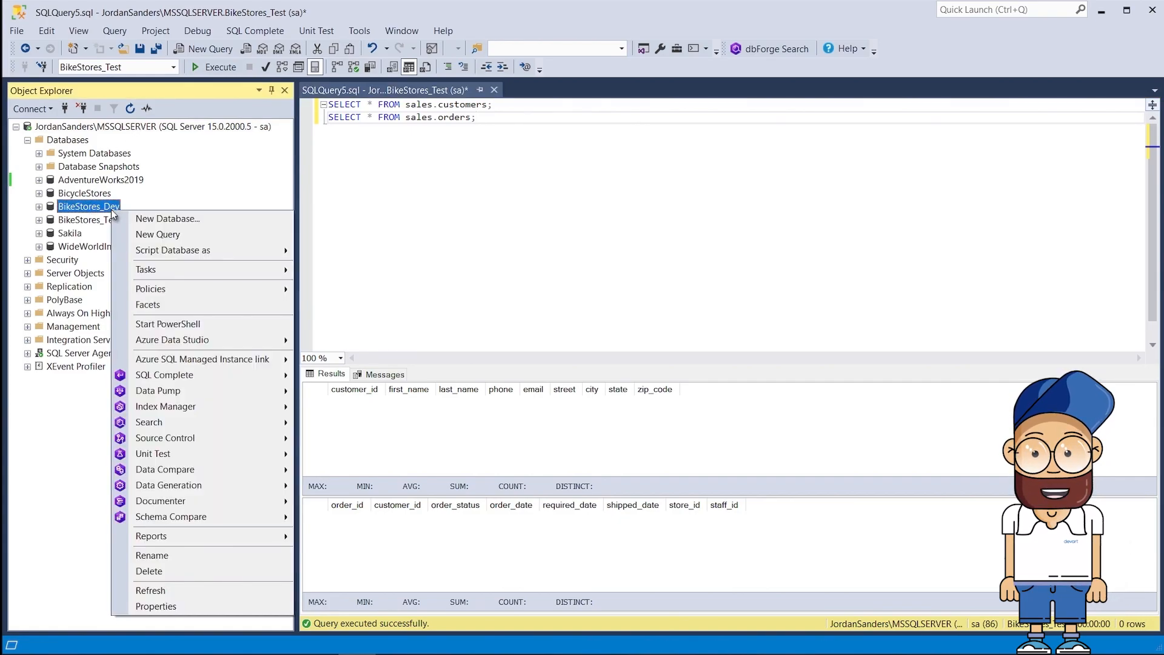
pyautogui.moveTo(158, 390)
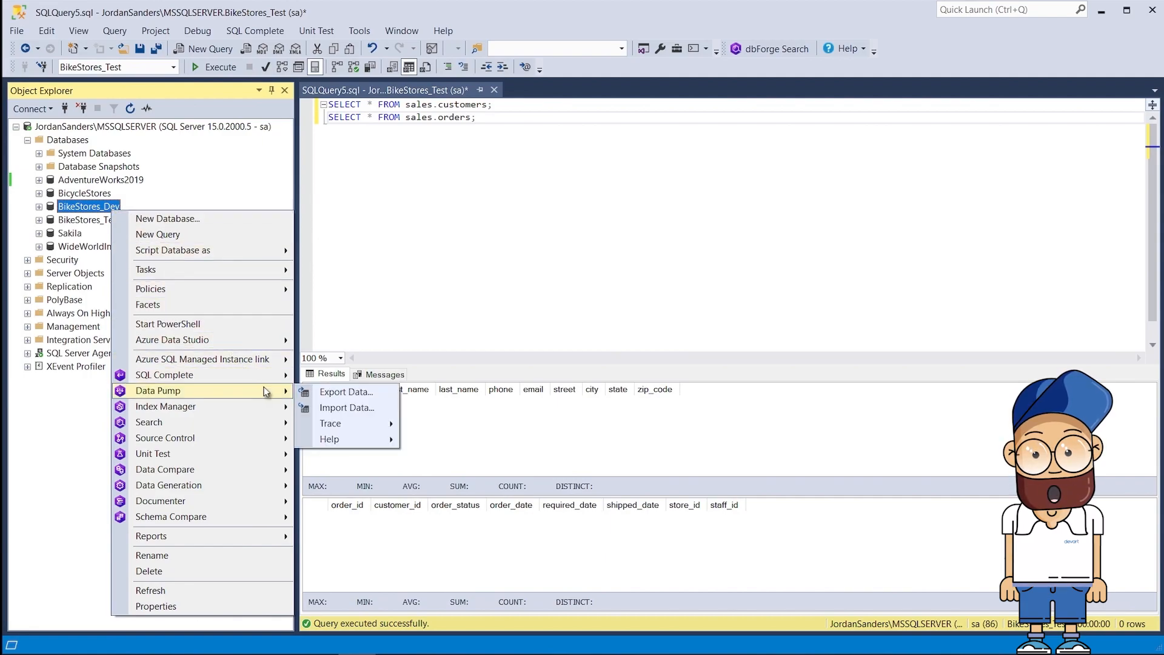
pyautogui.click(346, 391)
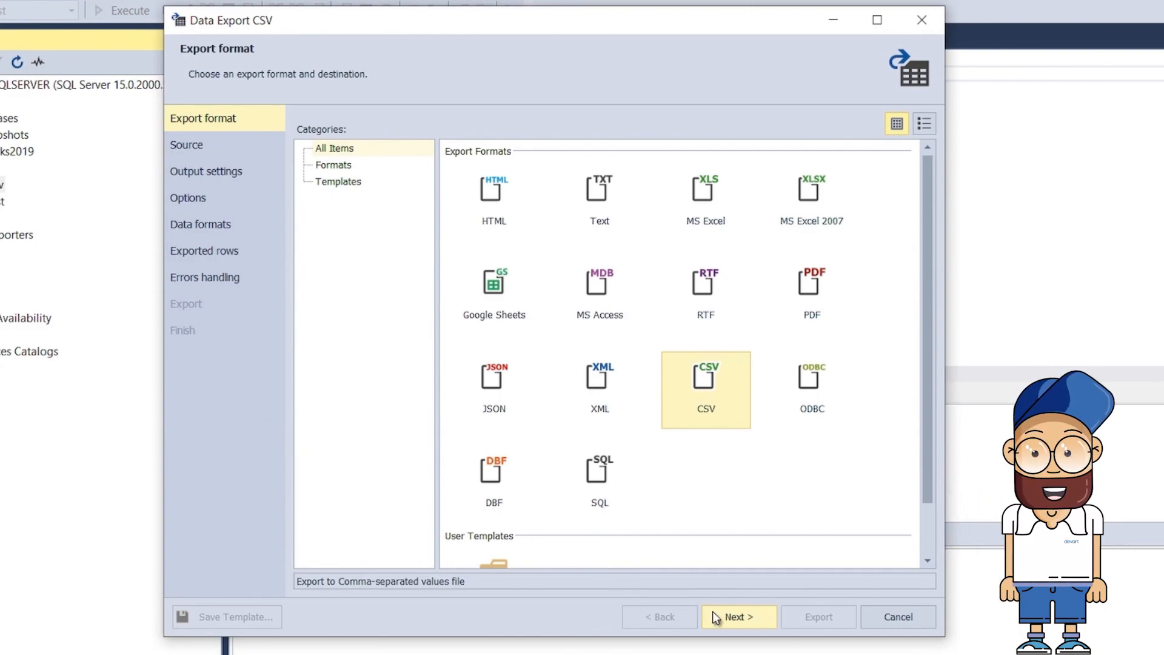
# - Select the customers and orders tables from the sales schema and advance to output settings
pyautogui.click(738, 616)
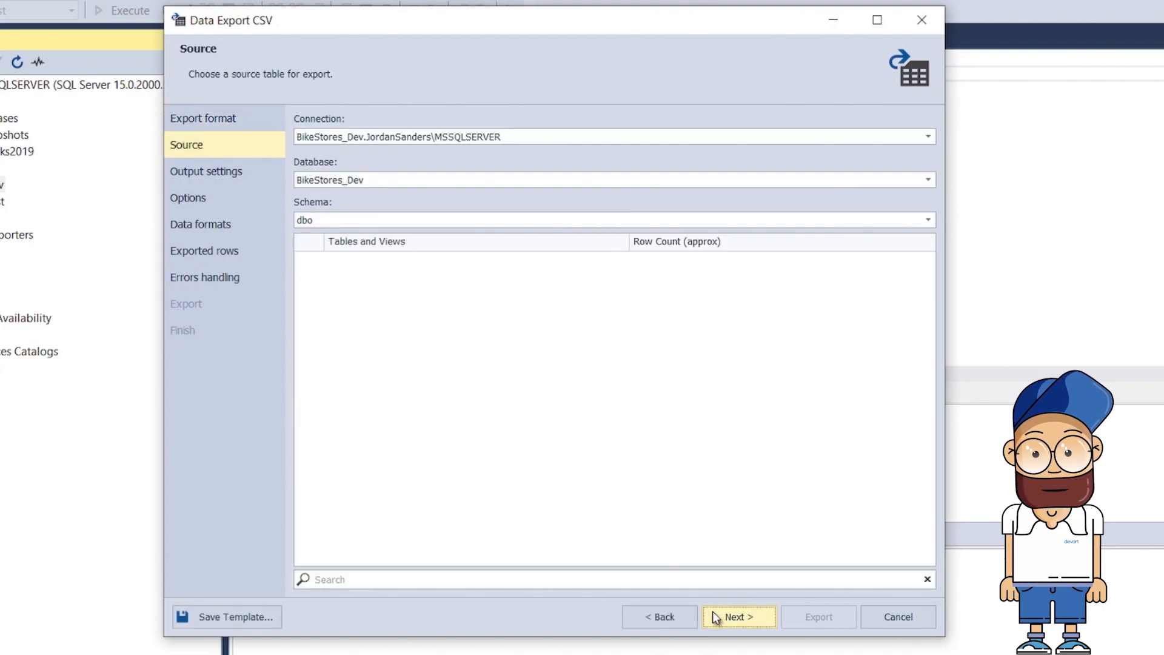
pyautogui.click(927, 220)
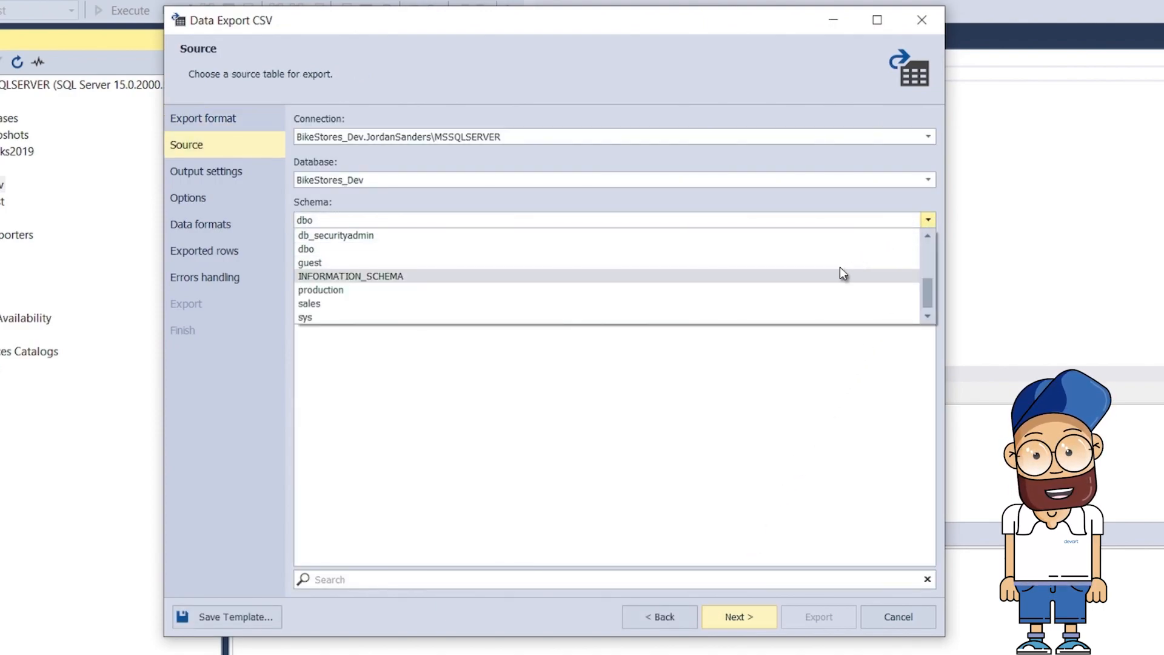
pyautogui.click(308, 303)
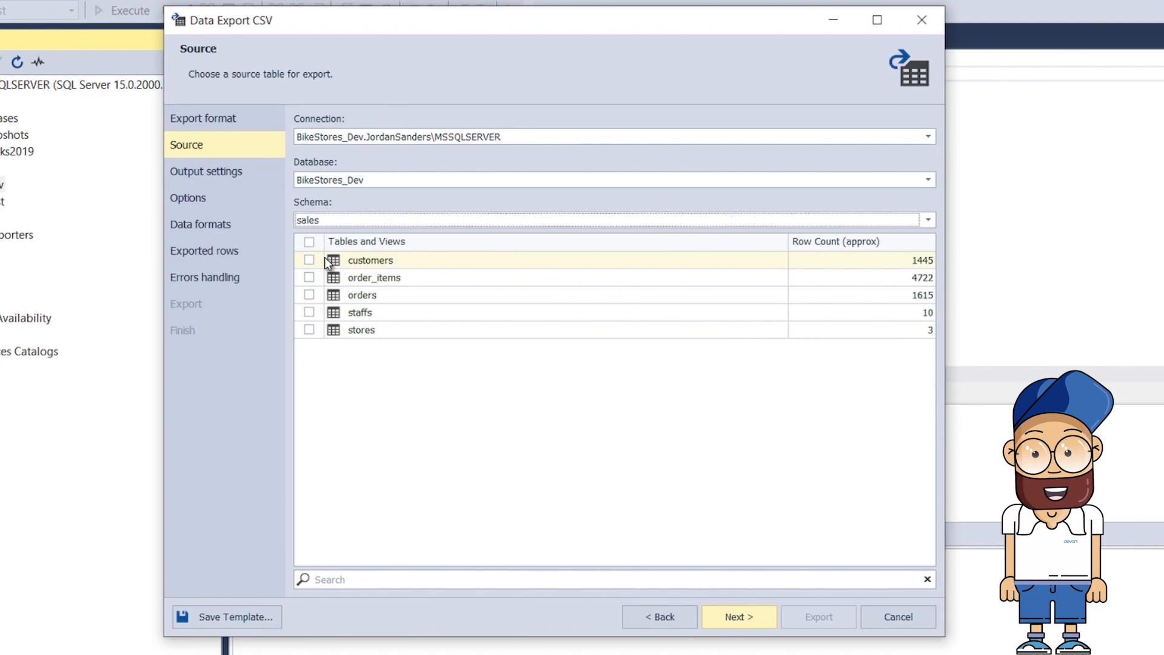
pyautogui.click(309, 260)
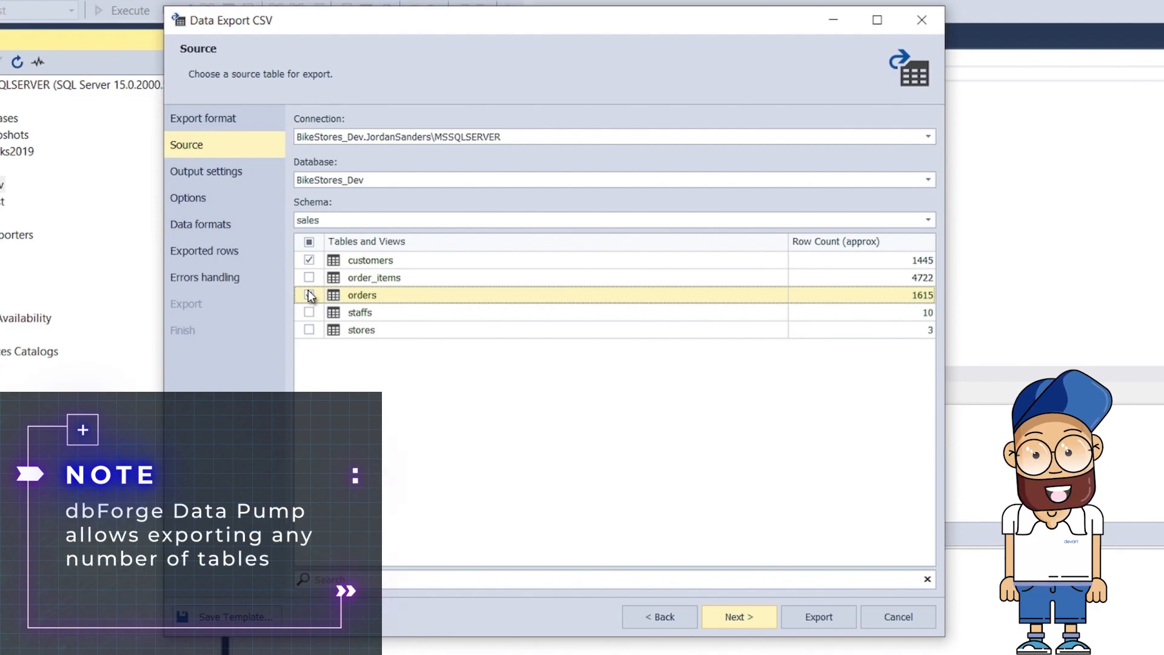
pyautogui.click(309, 294)
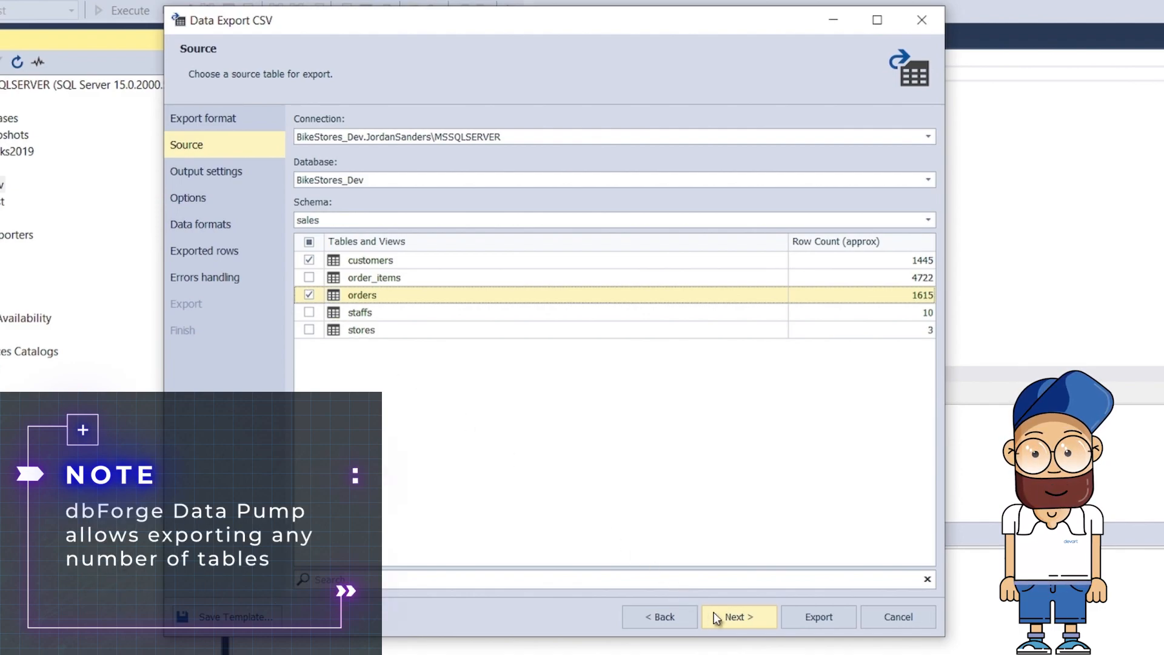
pyautogui.click(737, 616)
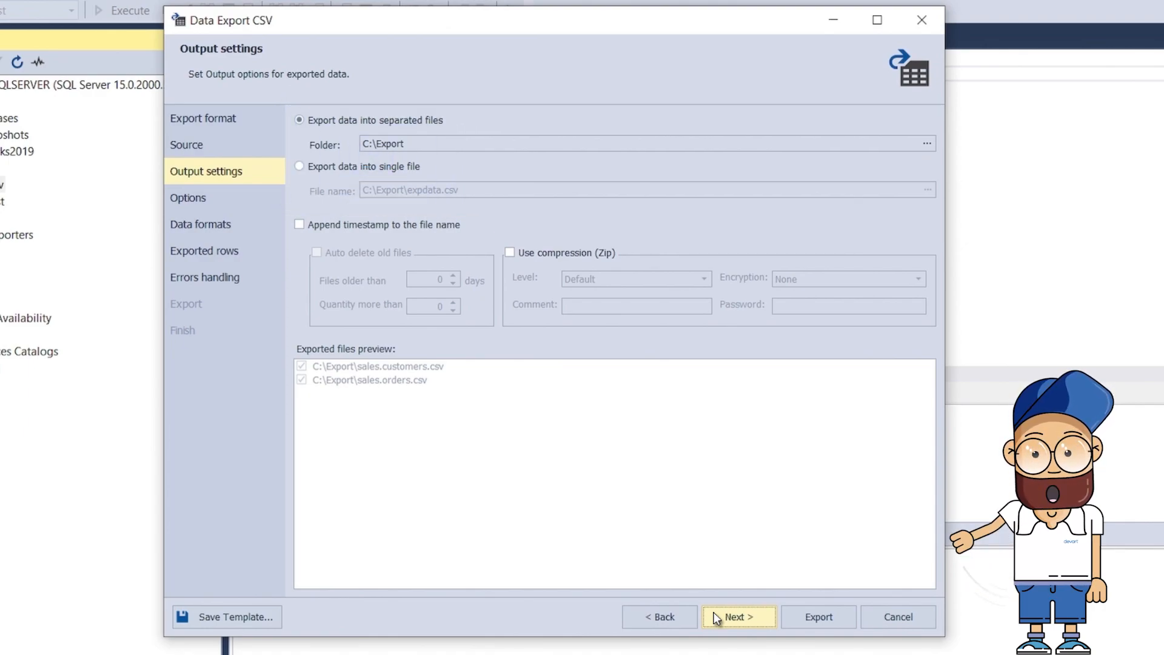
# - Keep the default CSV options, column mappings and row range, advancing to error handling
pyautogui.click(737, 616)
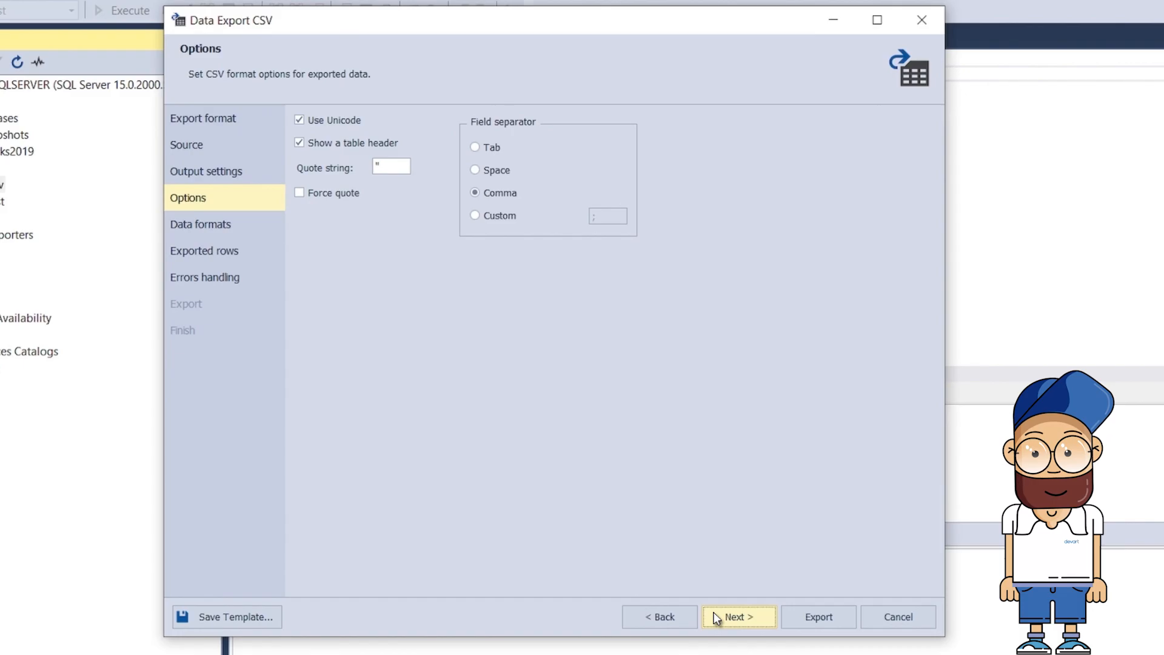
pyautogui.click(737, 616)
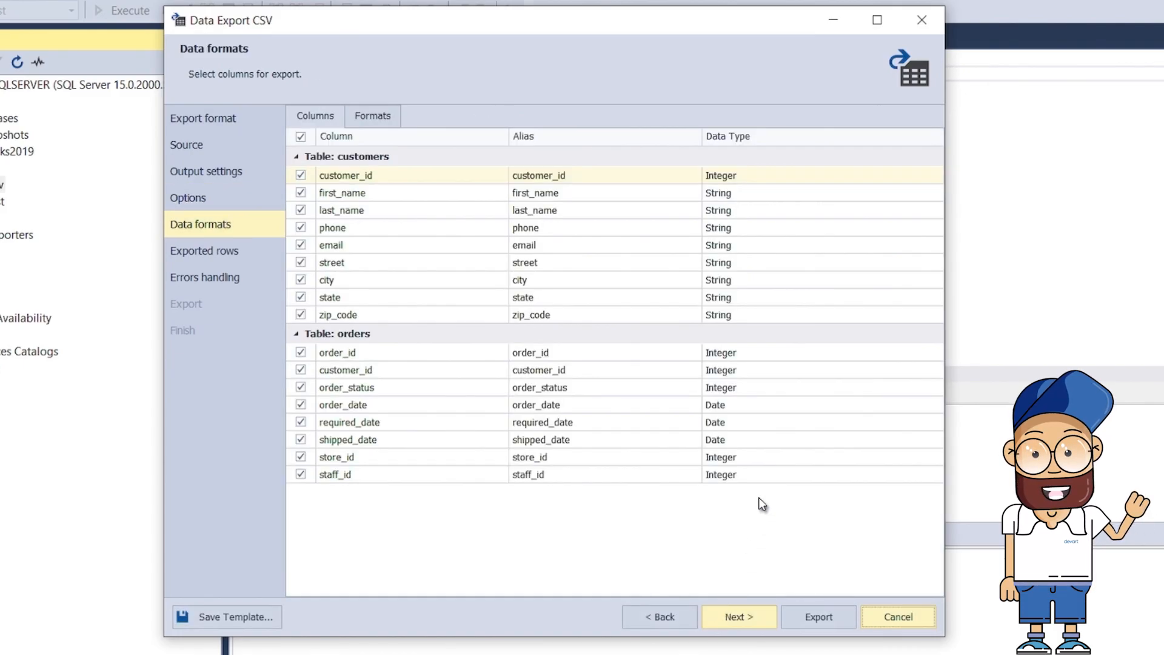
pyautogui.click(934, 228)
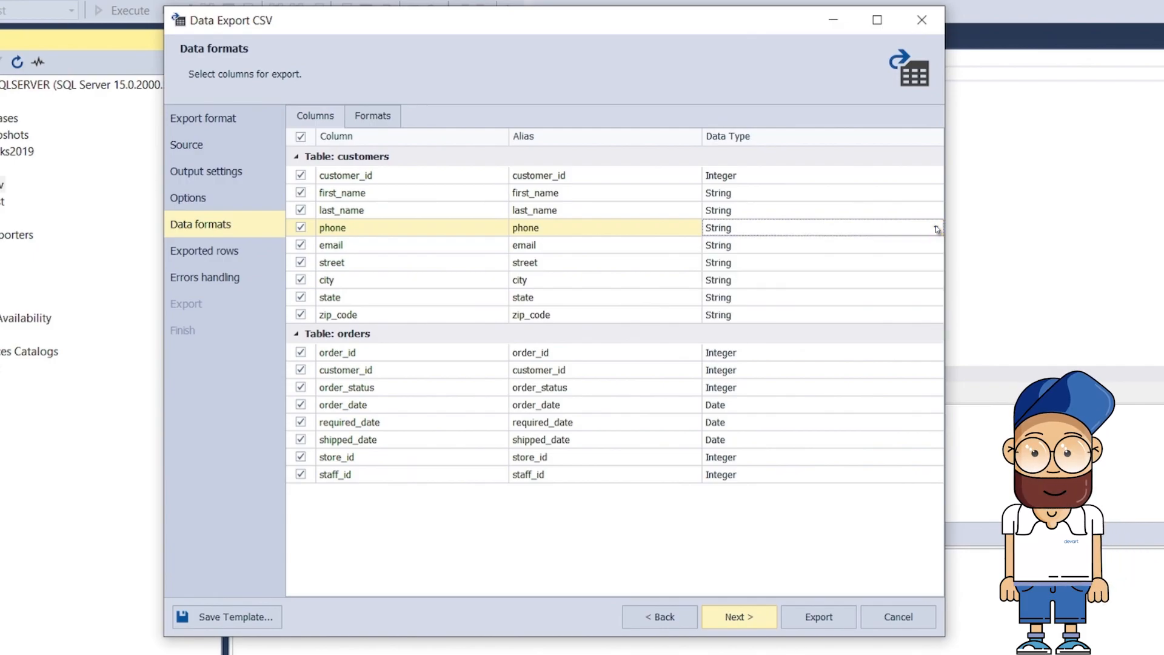
pyautogui.click(738, 616)
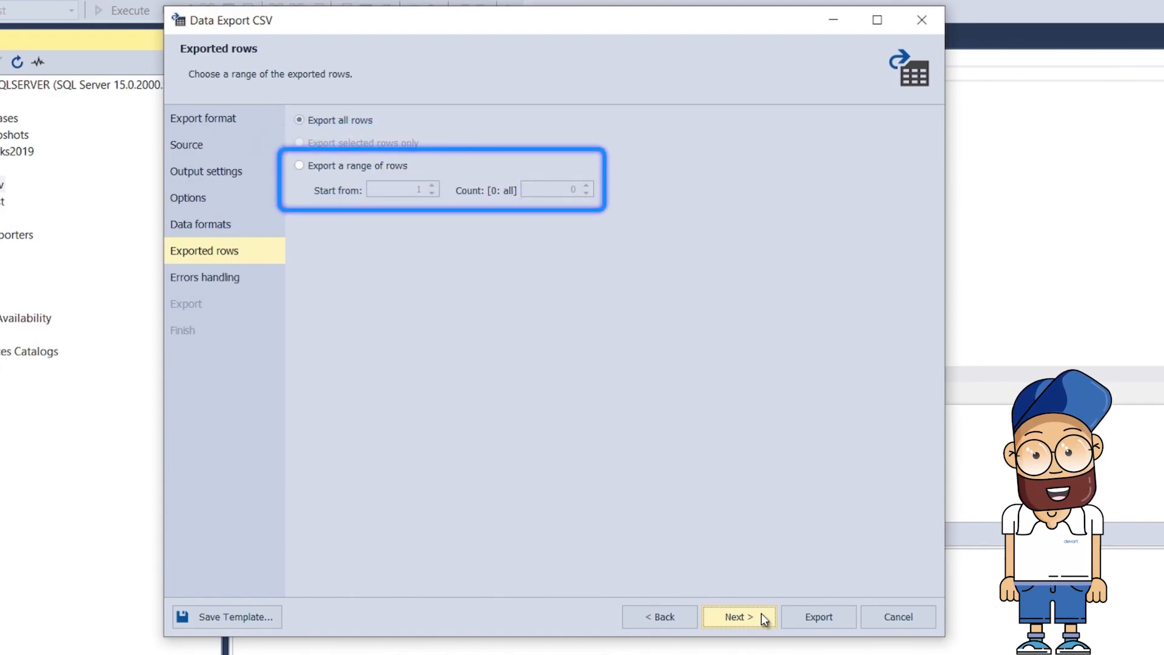
pyautogui.click(737, 616)
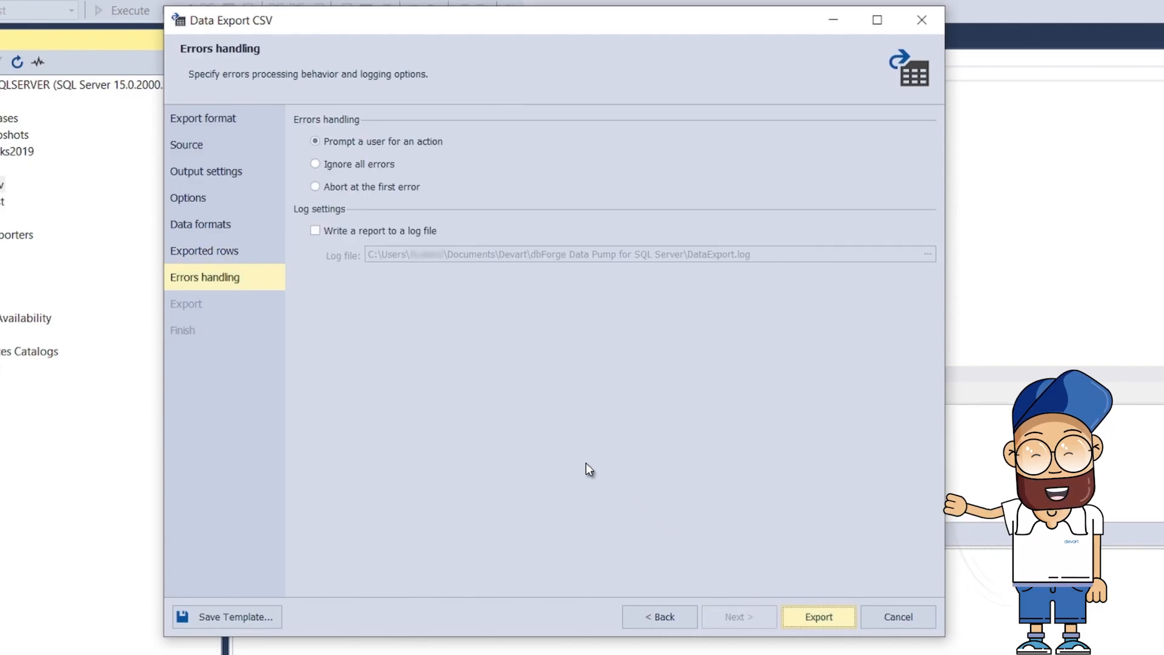
# - Set the export log file to C:\Export\DataExportLog.log
pyautogui.click(315, 231)
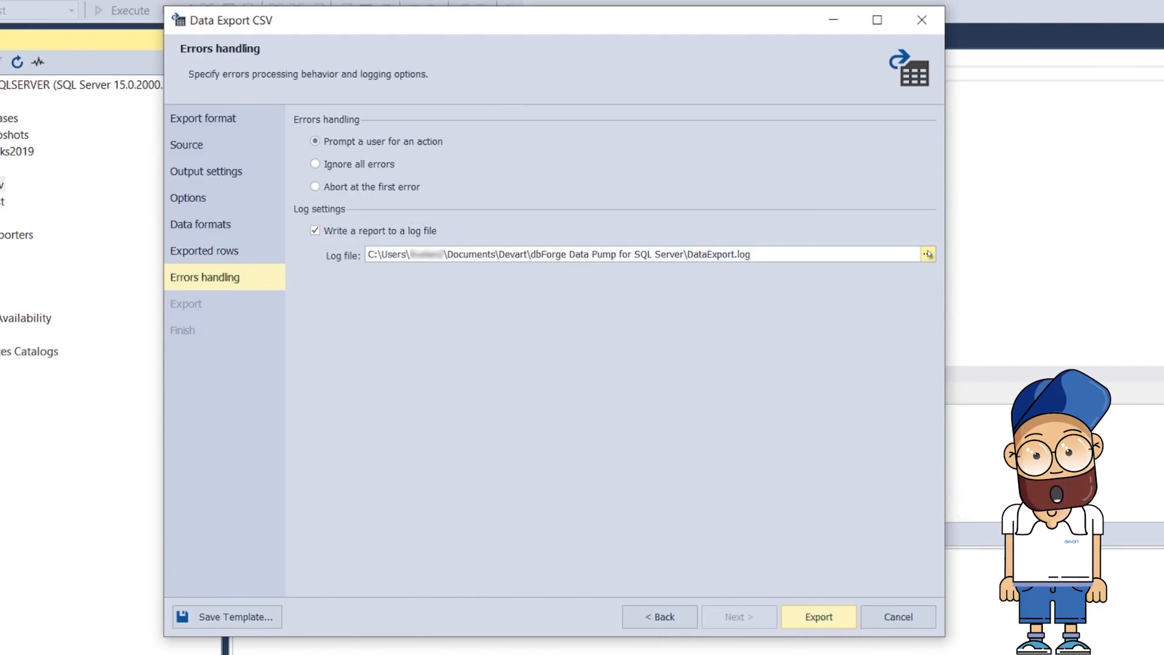
pyautogui.click(927, 254)
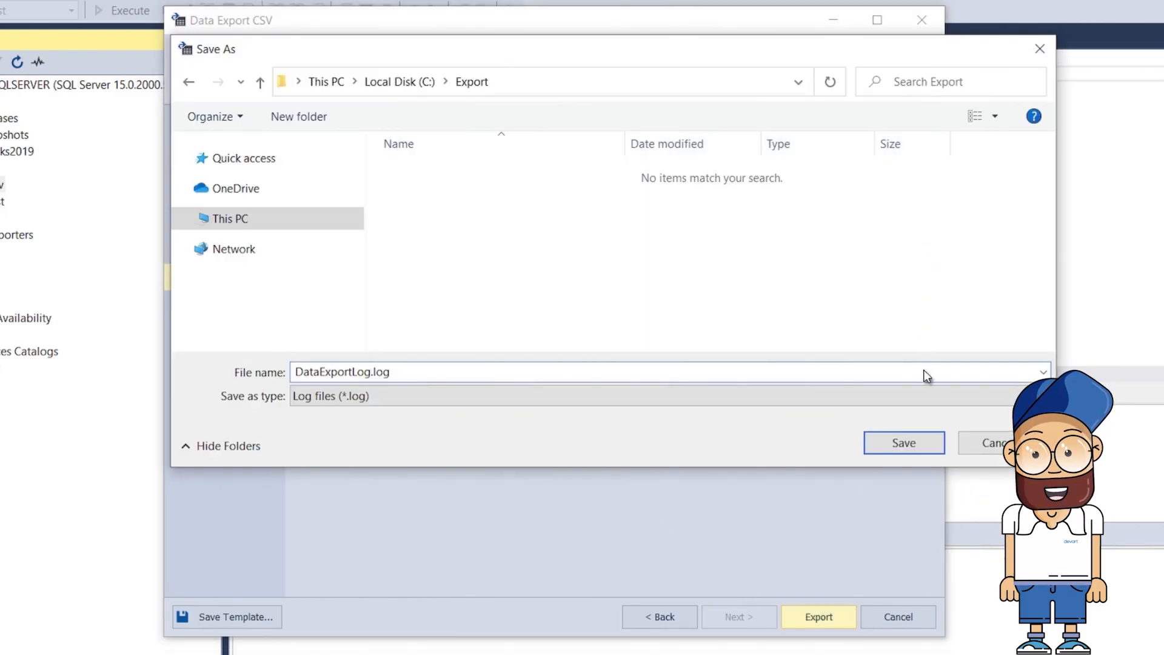
pyautogui.click(903, 443)
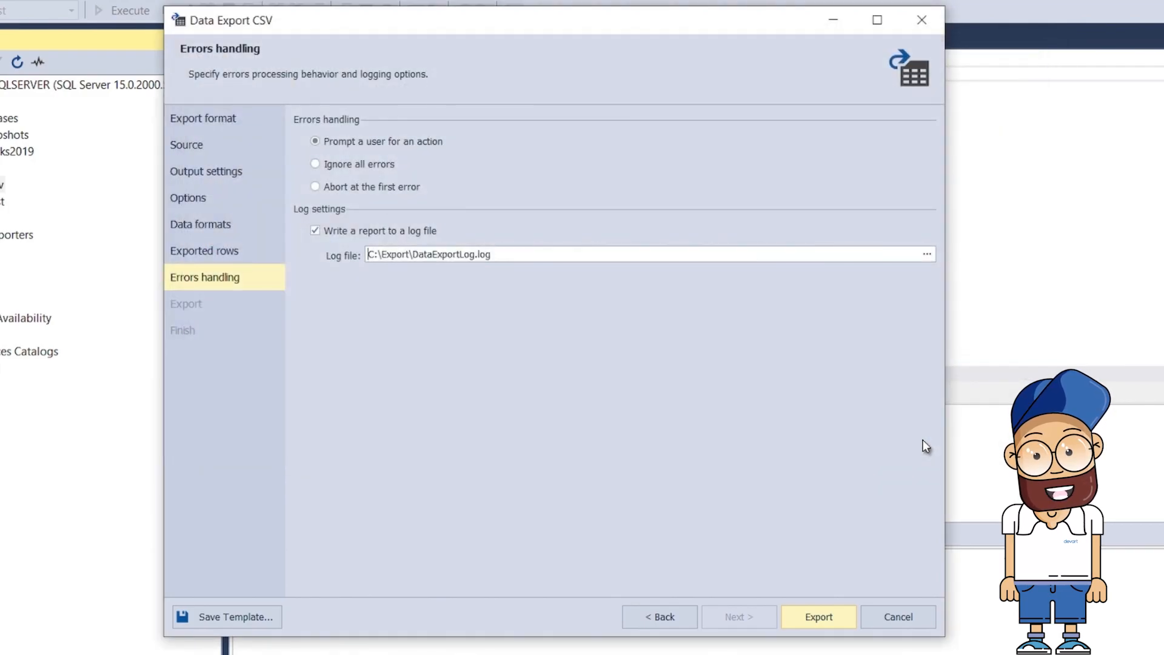
pyautogui.tripleClick(427, 254)
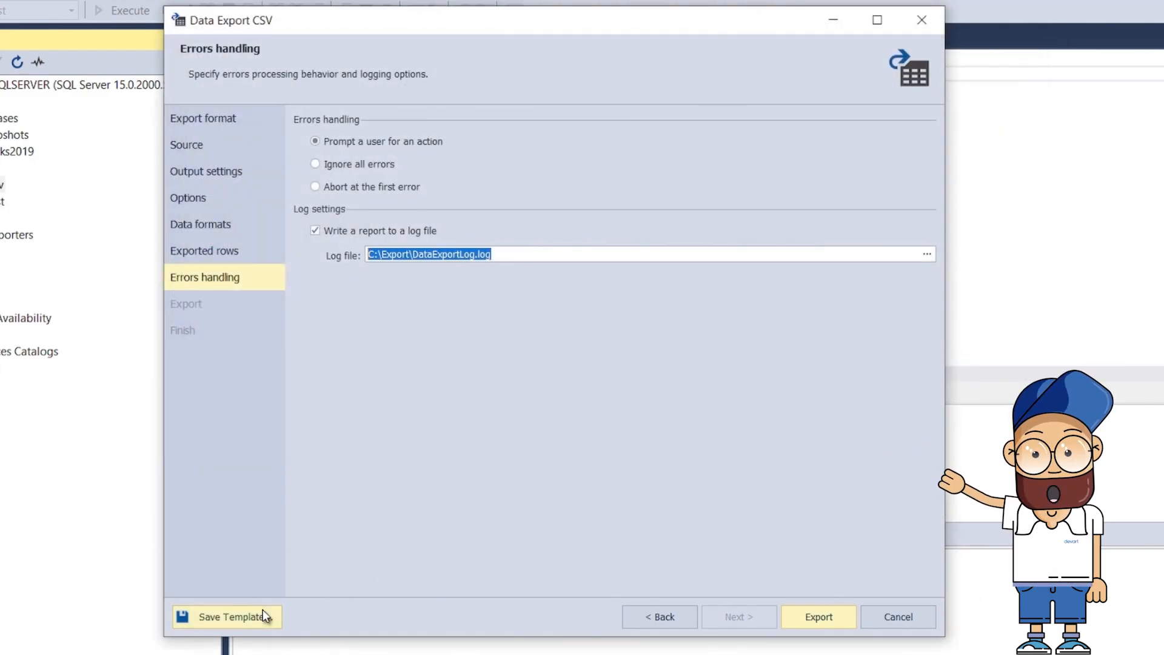
# - Save the settings as template TemplateExport and run the 3060-row export
pyautogui.click(235, 615)
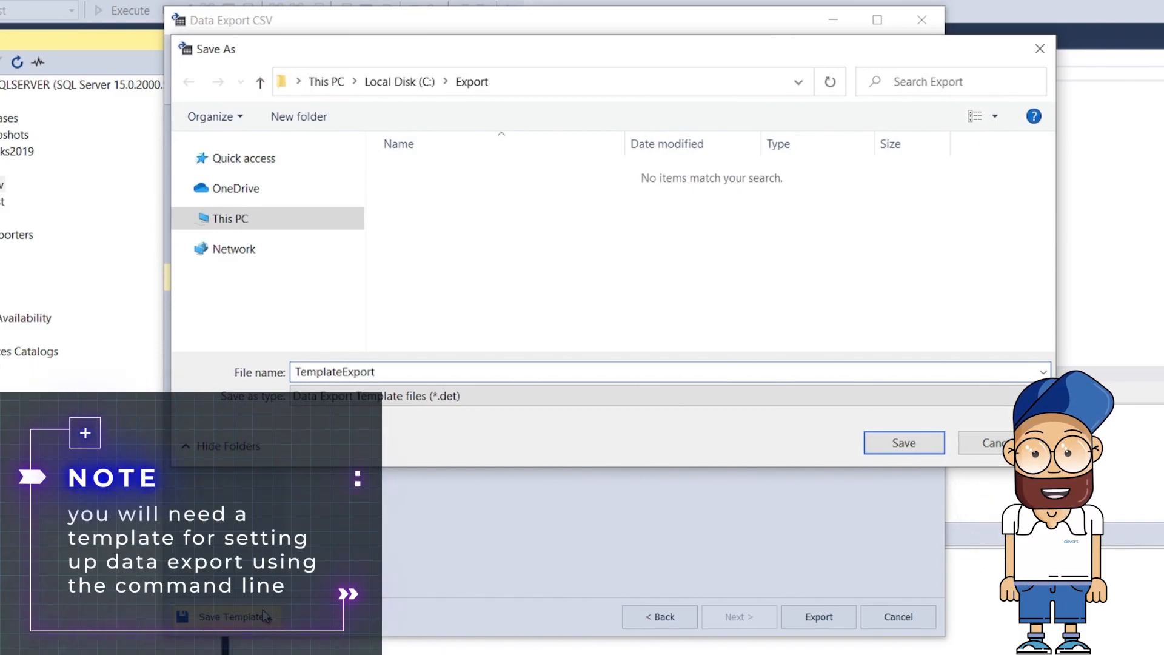
pyautogui.click(903, 443)
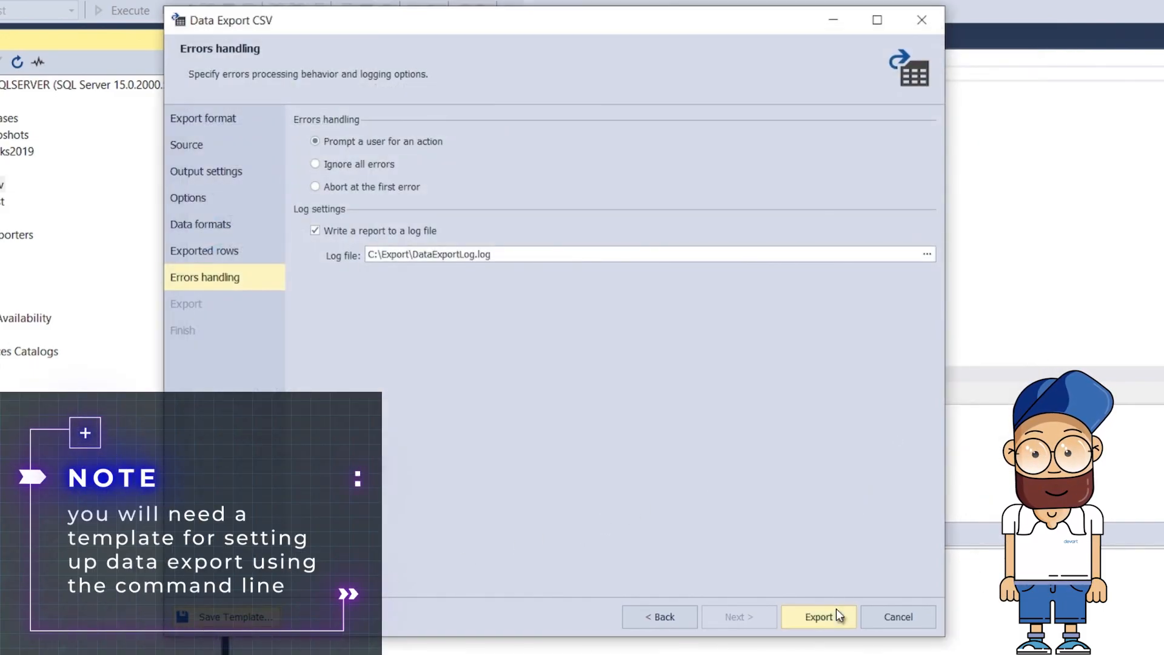
pyautogui.click(818, 616)
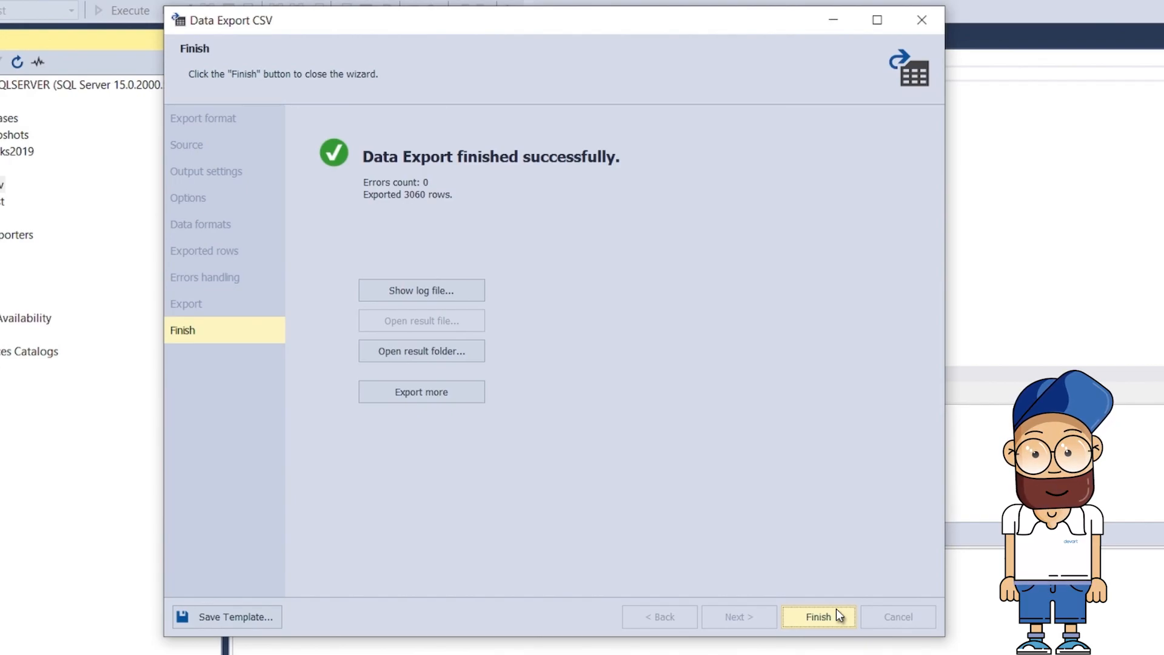
pyautogui.click(421, 350)
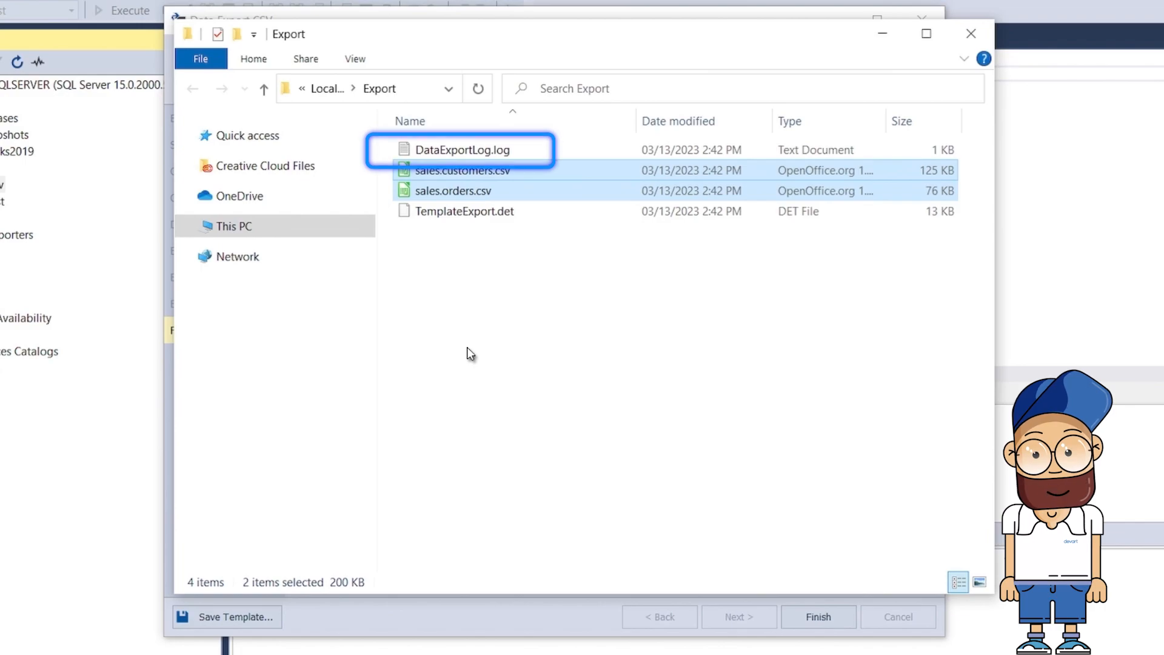
pyautogui.click(460, 170)
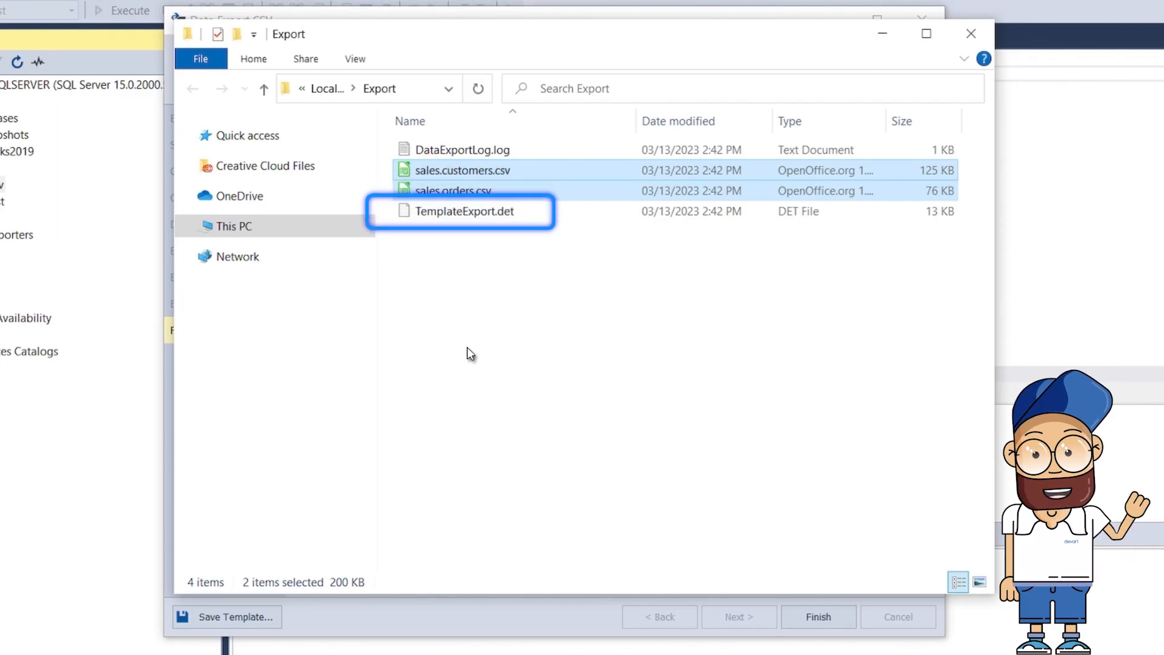
pyautogui.moveTo(735, 152)
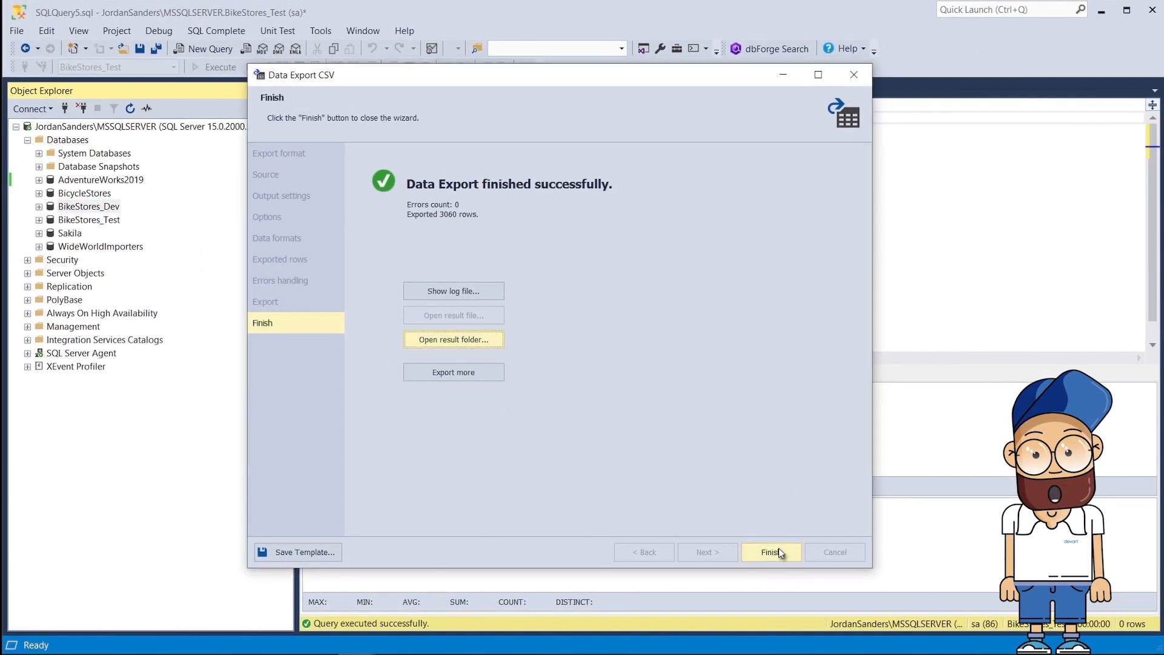
# - Close the export wizard and start a Data Pump import into BikeStores_Test
pyautogui.click(769, 551)
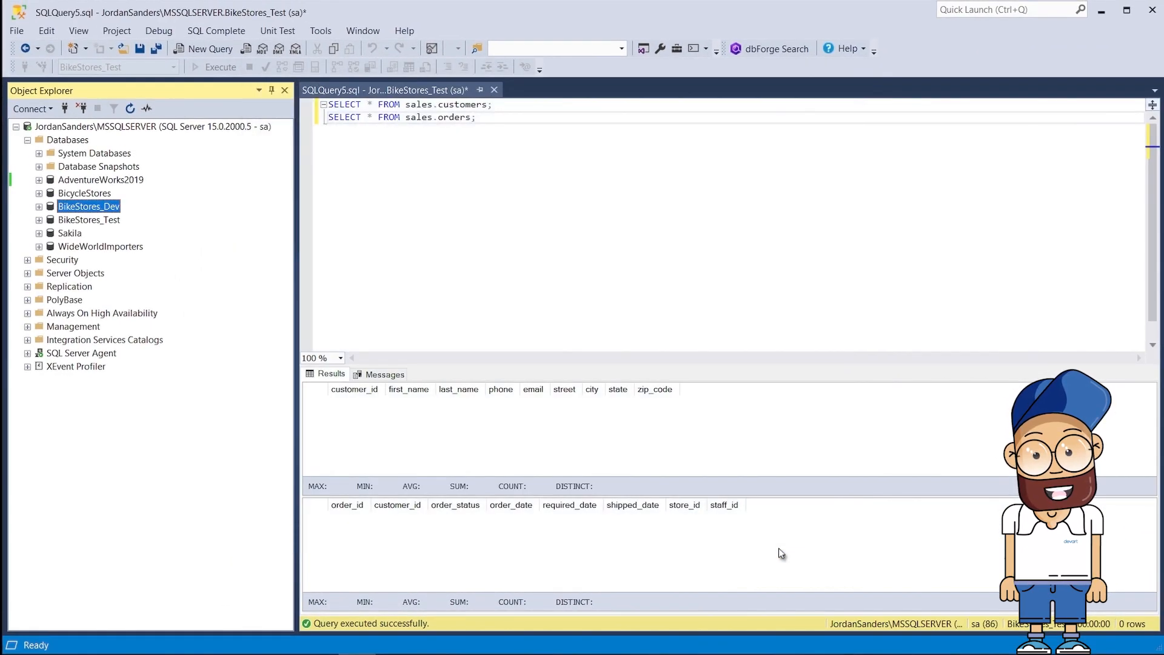
pyautogui.rightClick(88, 219)
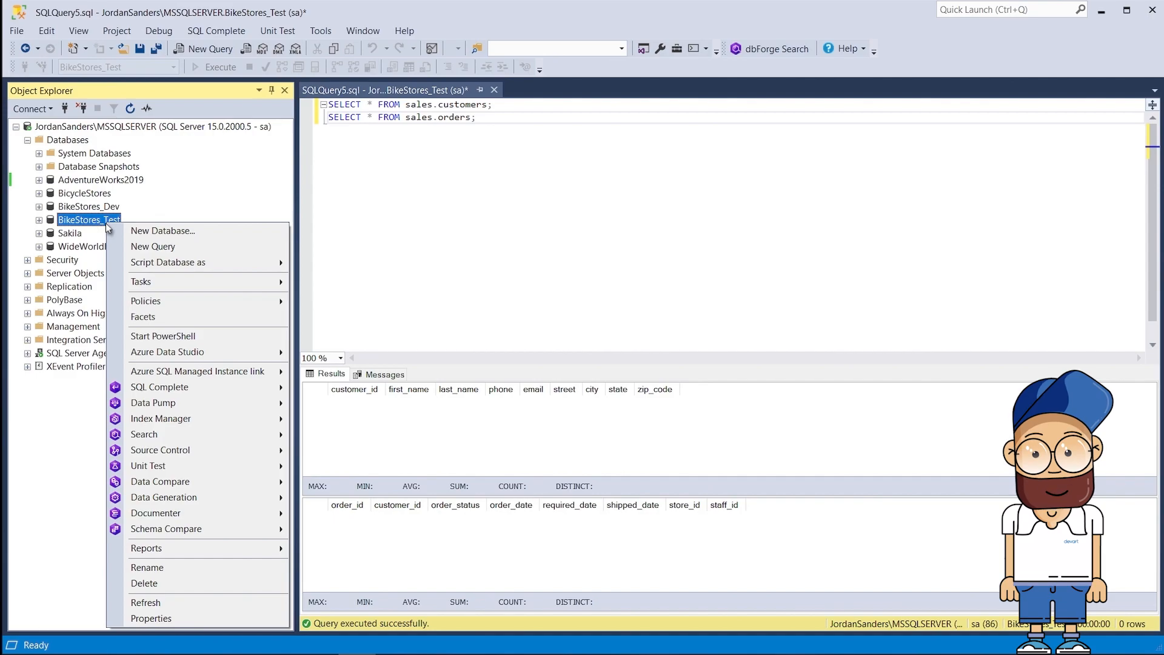
pyautogui.moveTo(153, 403)
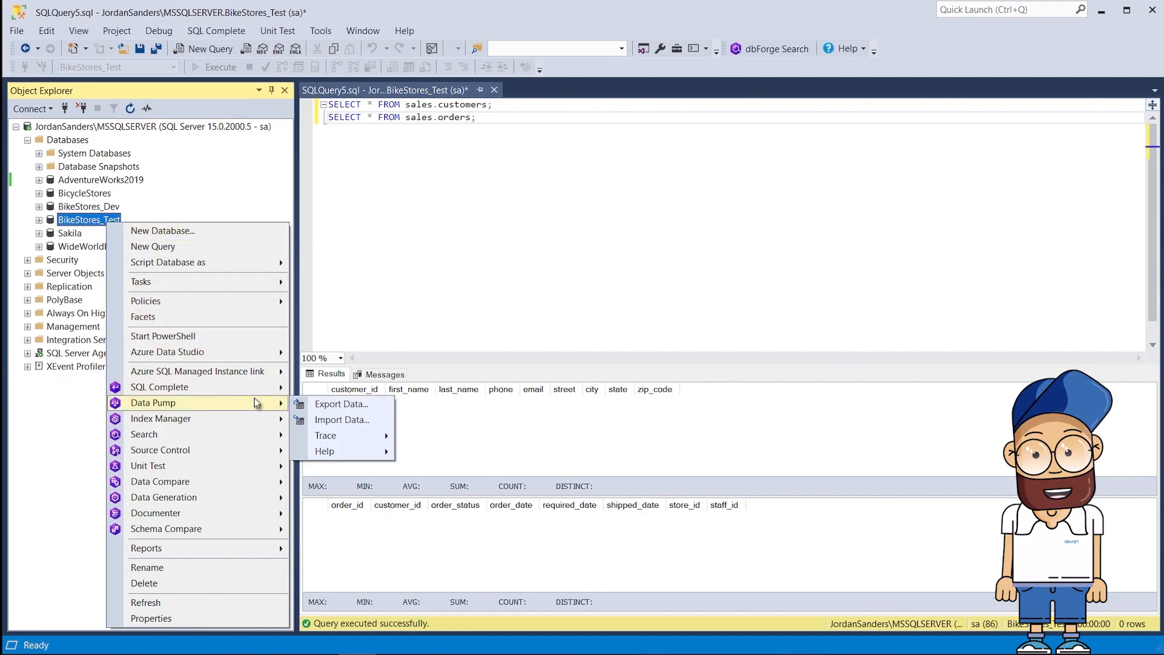
pyautogui.moveTo(341, 403)
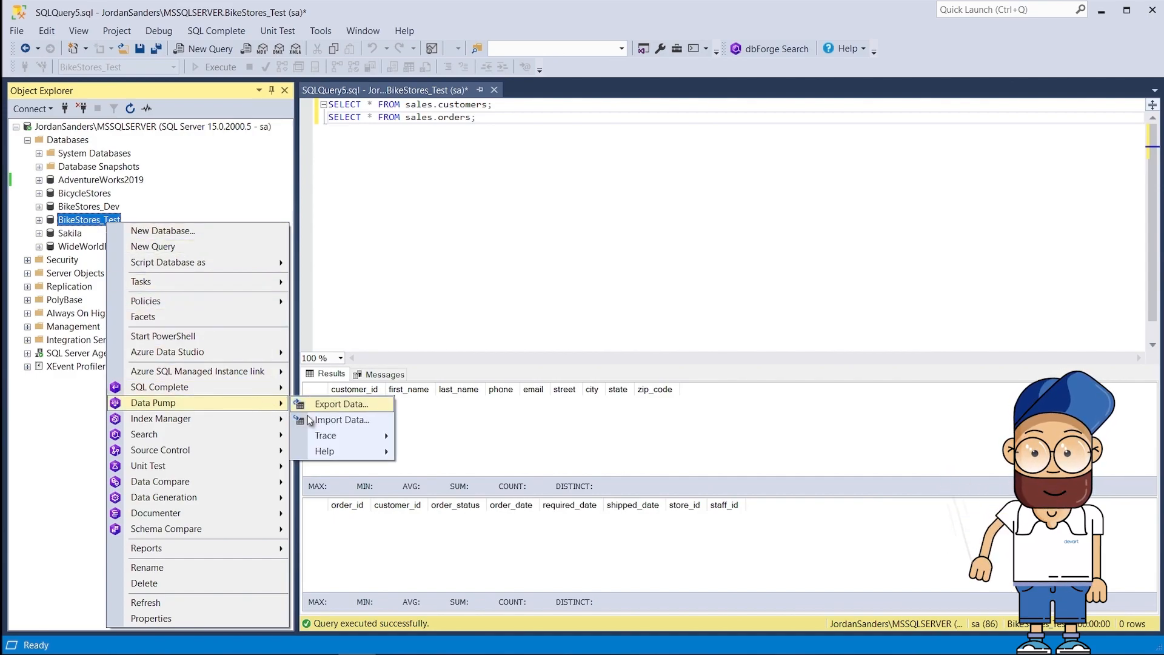
pyautogui.click(338, 420)
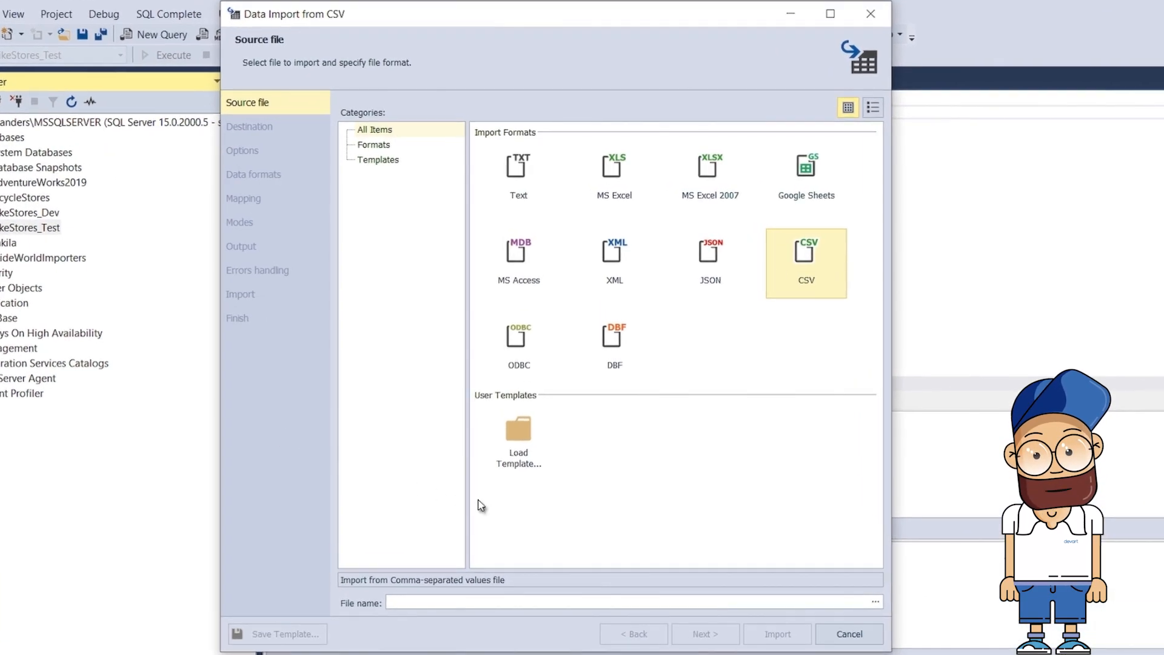
# - Choose C:\Export\sales.orders.csv as the import source file
pyautogui.click(873, 602)
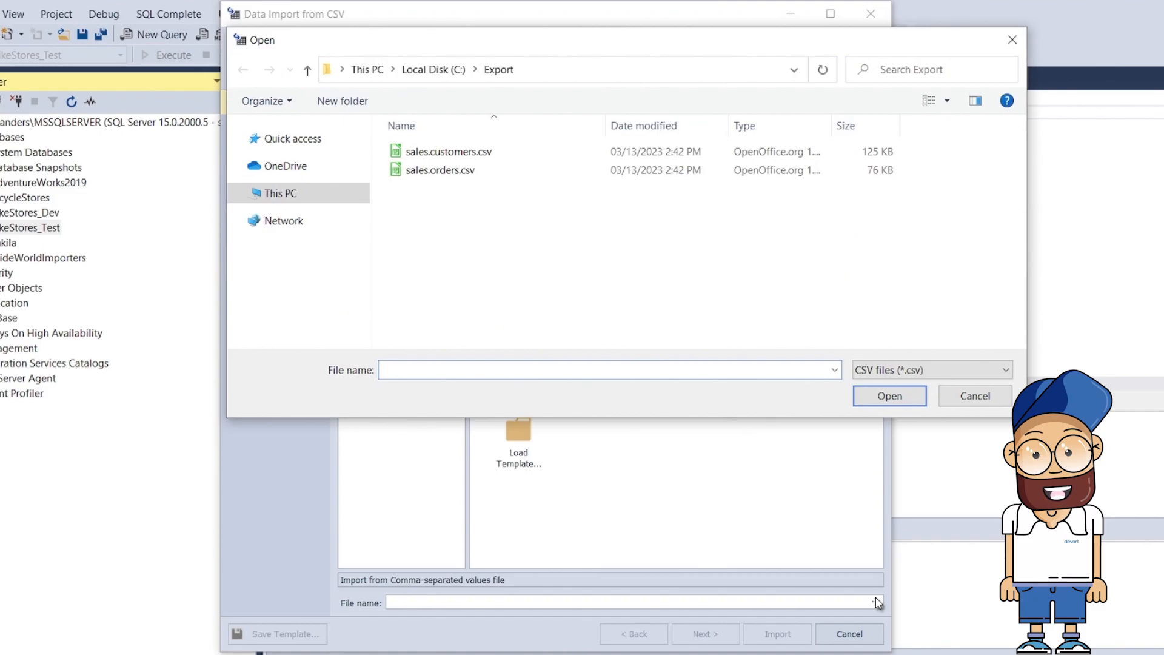
pyautogui.click(442, 170)
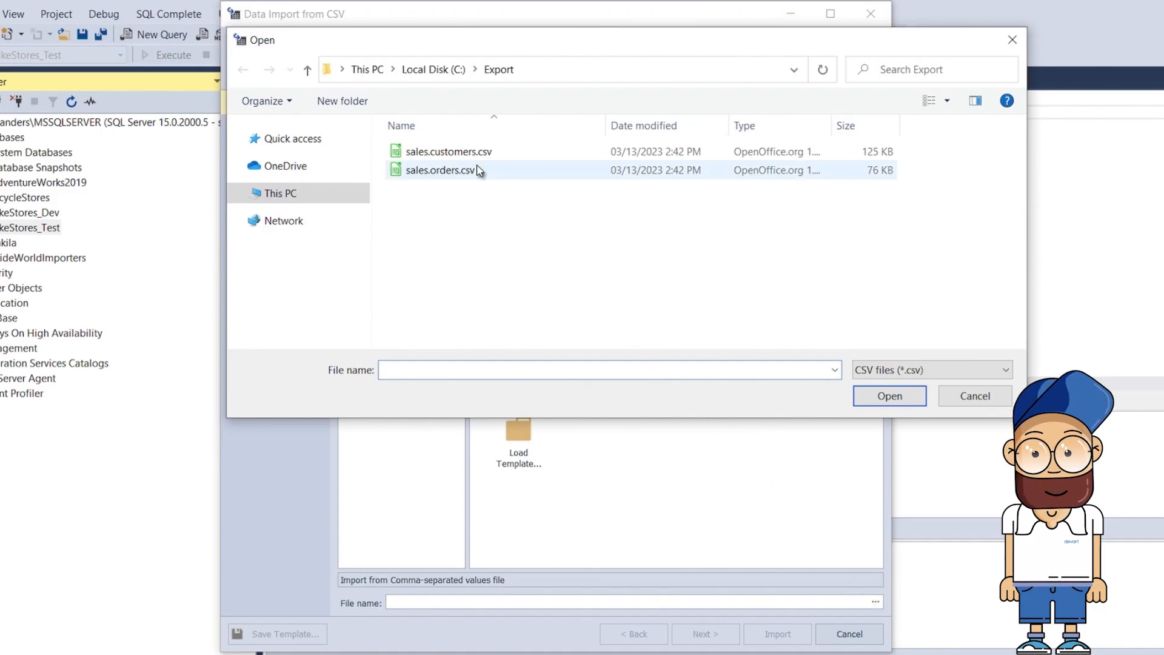
pyautogui.click(442, 170)
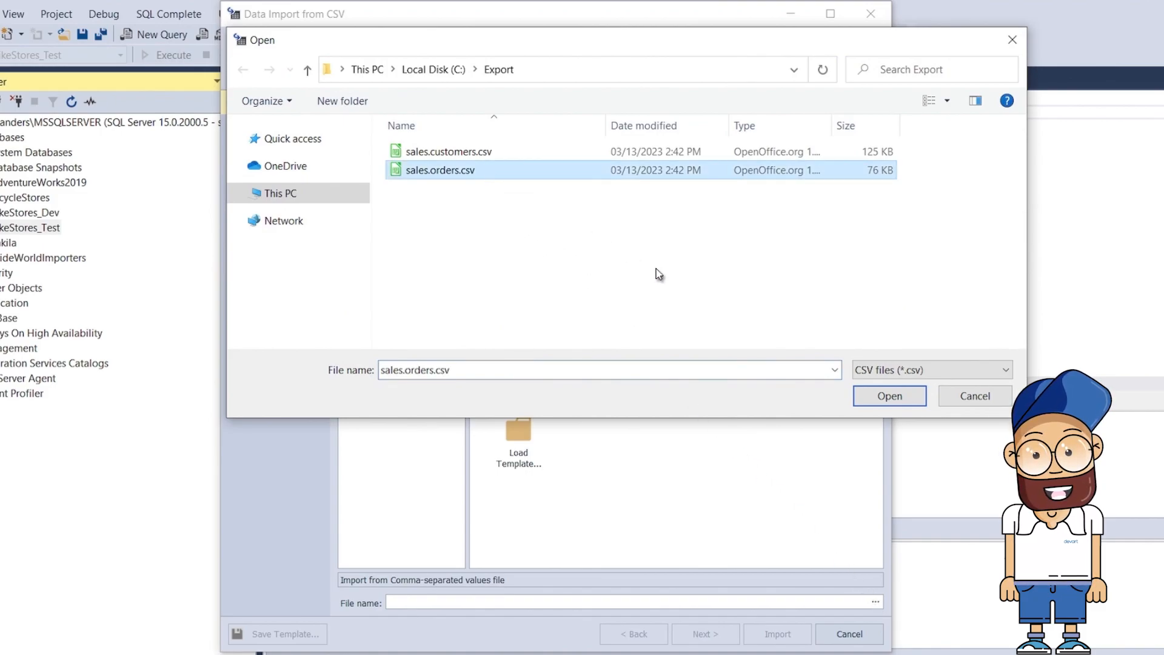
pyautogui.click(888, 395)
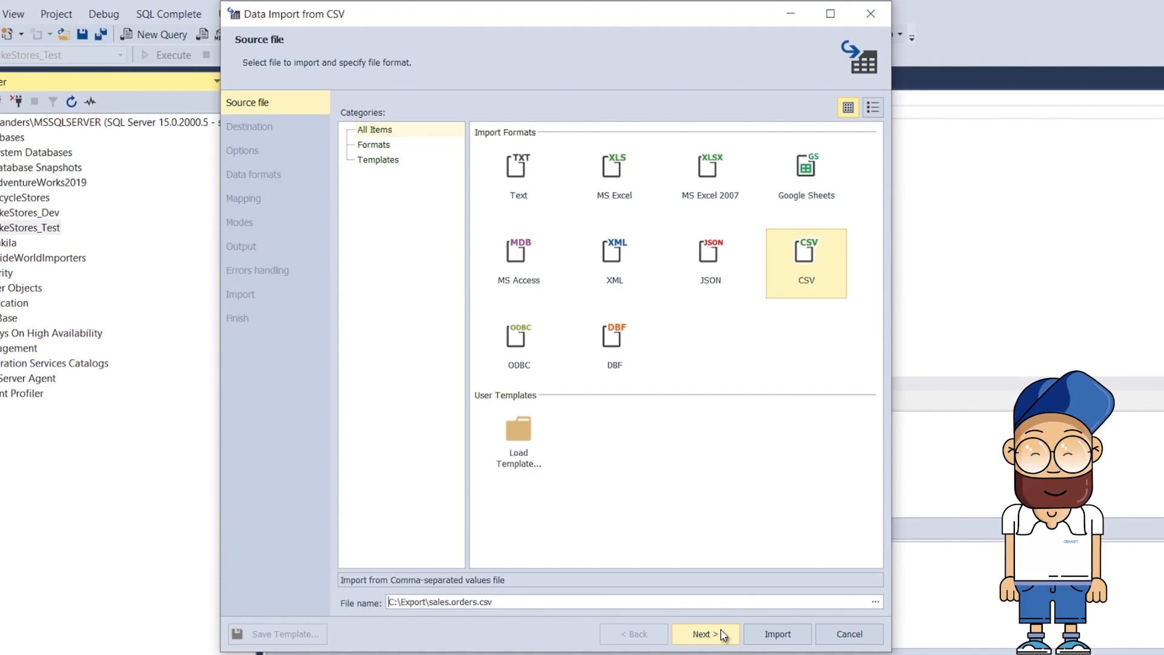
# - Target the existing sales.orders table in BikeStores_Test and proceed to CSV options
pyautogui.click(703, 633)
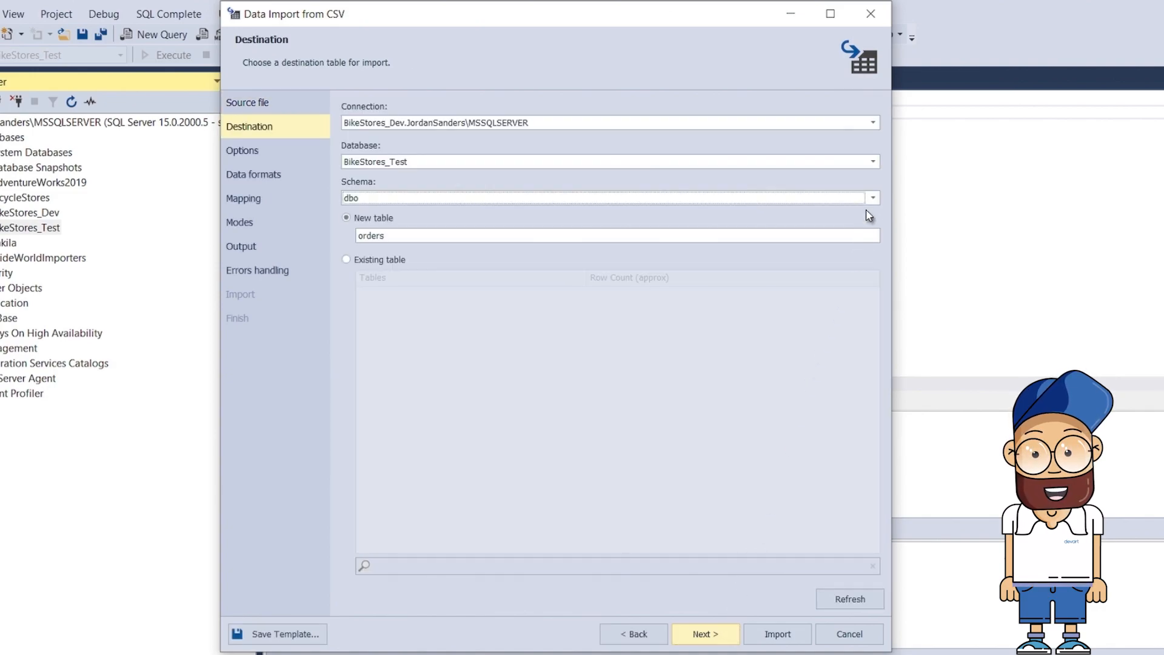
pyautogui.click(871, 198)
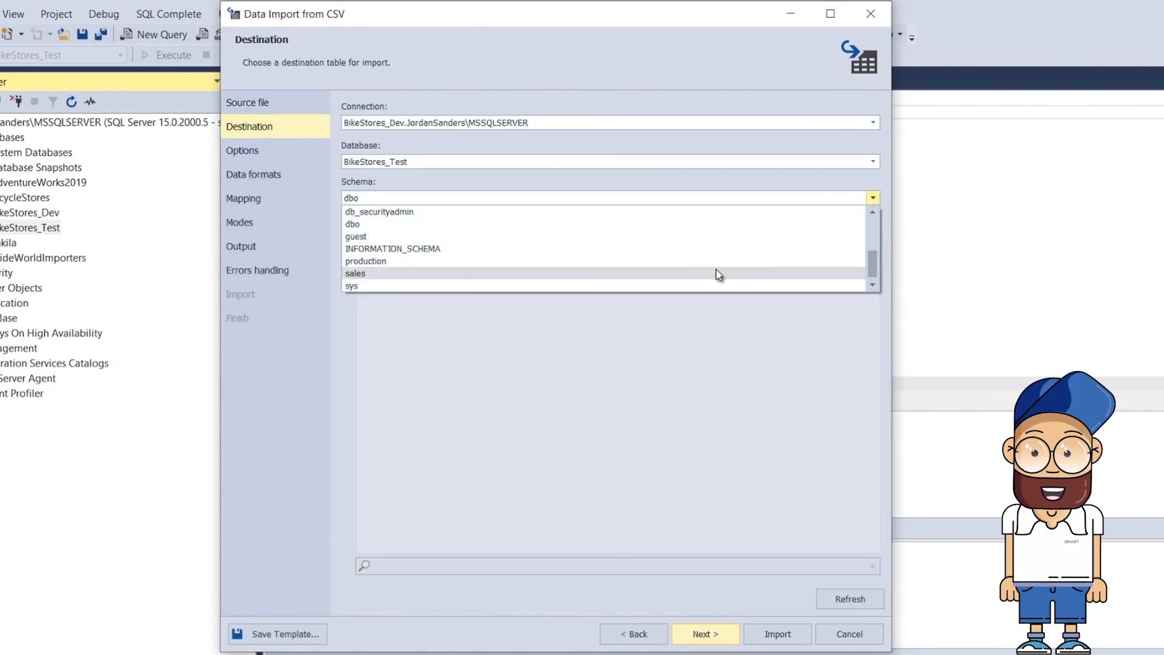
pyautogui.click(355, 274)
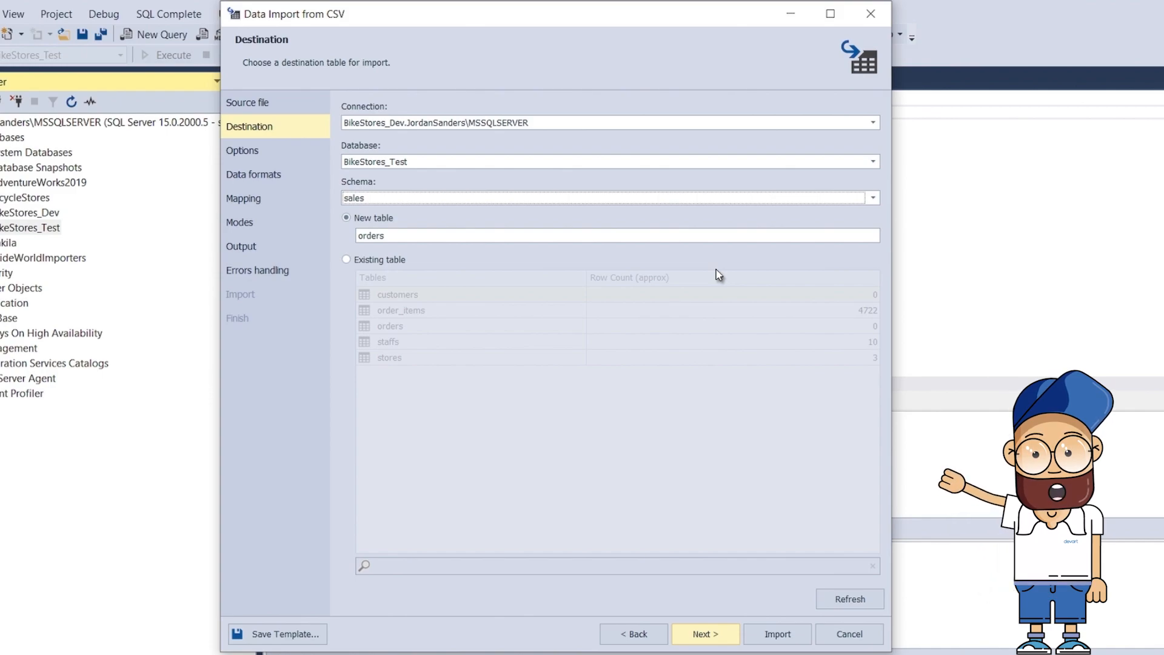
pyautogui.click(346, 259)
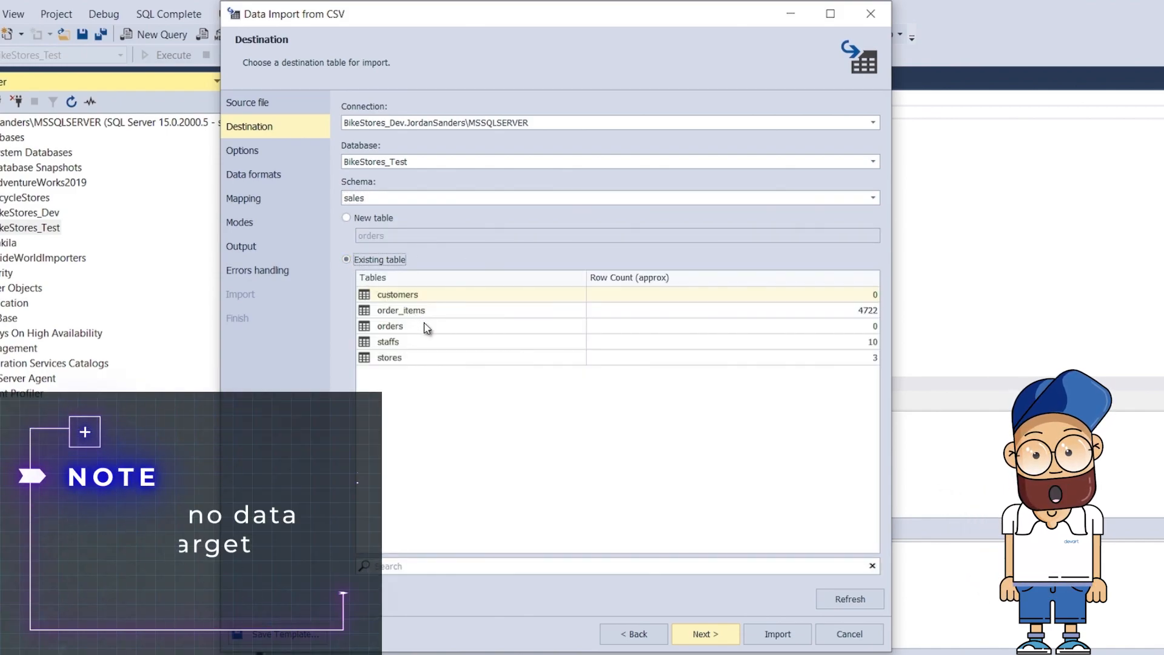
pyautogui.click(390, 326)
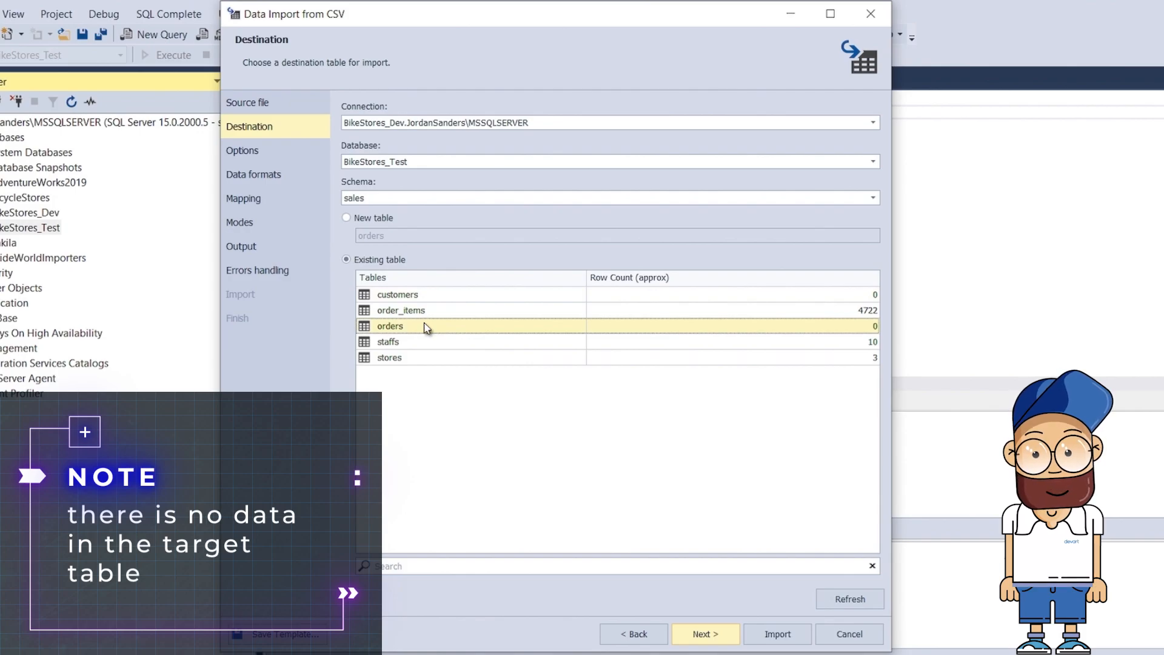
pyautogui.click(703, 633)
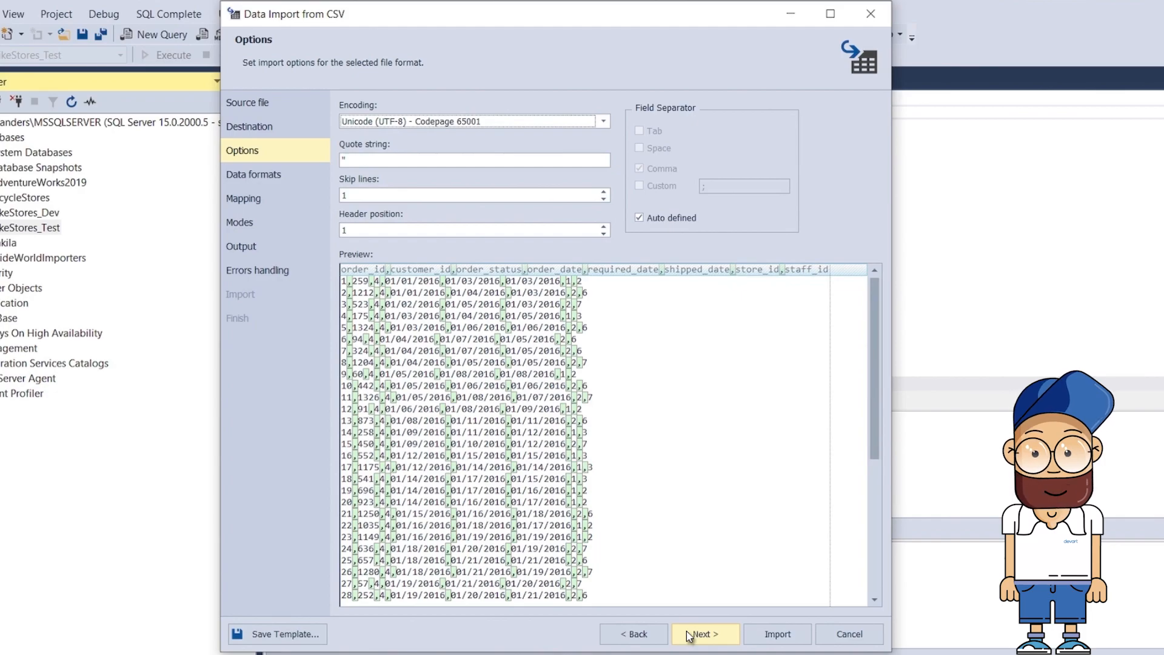
# - Keep default file options, data formats and column mapping, reaching modes with Append selected
pyautogui.click(703, 634)
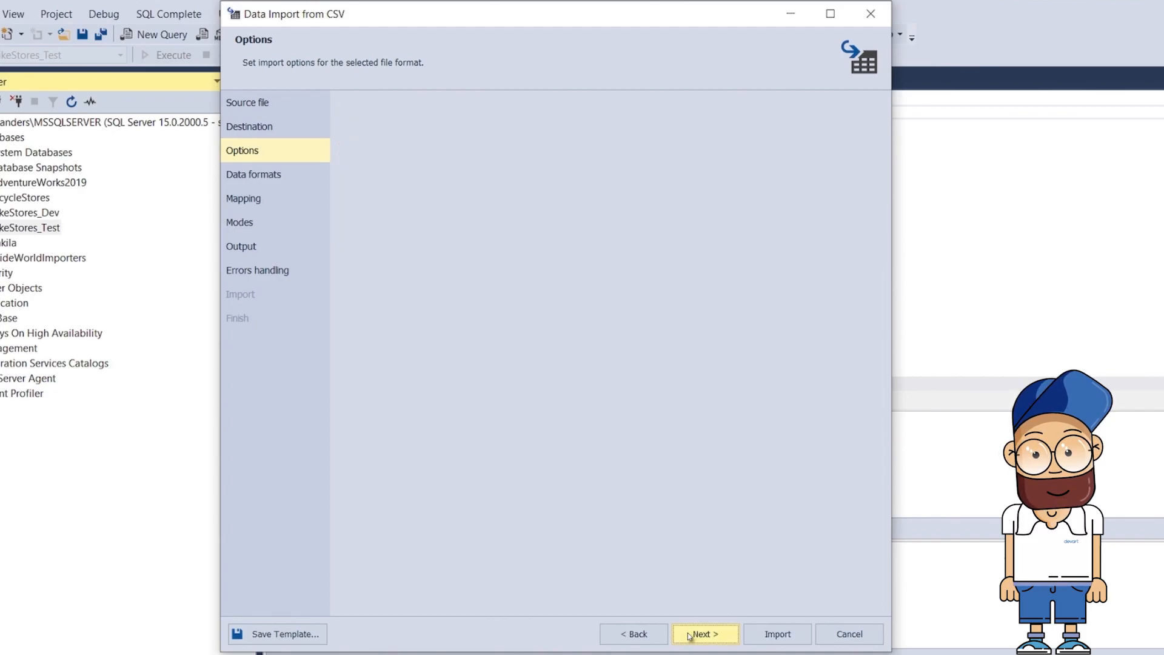
pyautogui.click(703, 633)
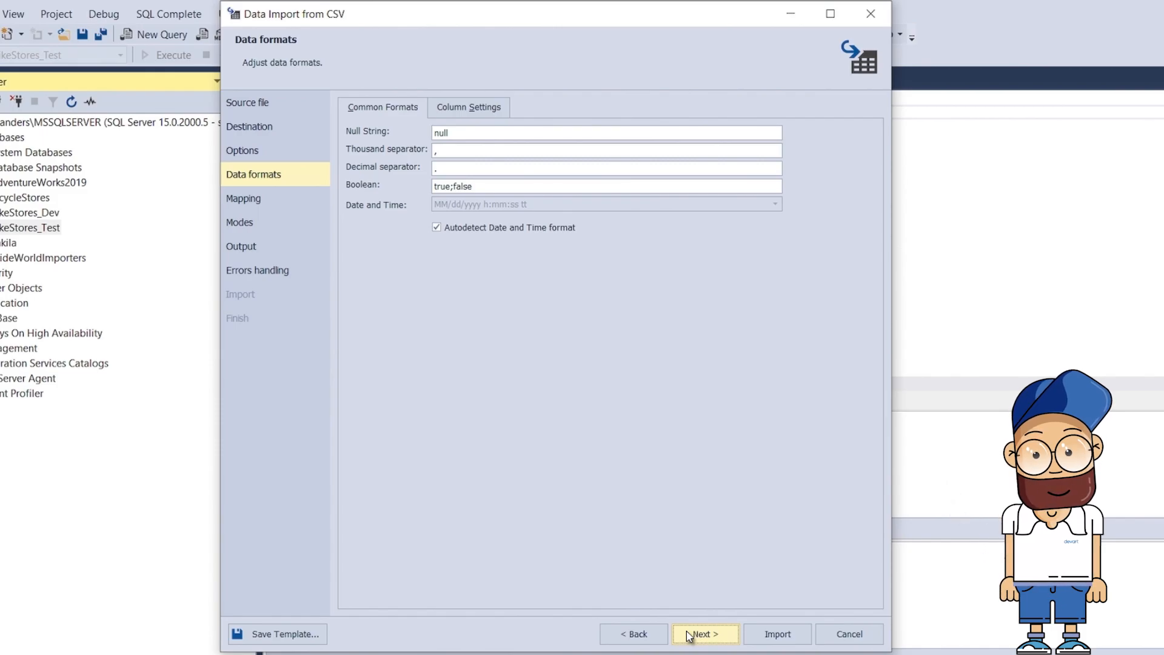
pyautogui.click(702, 633)
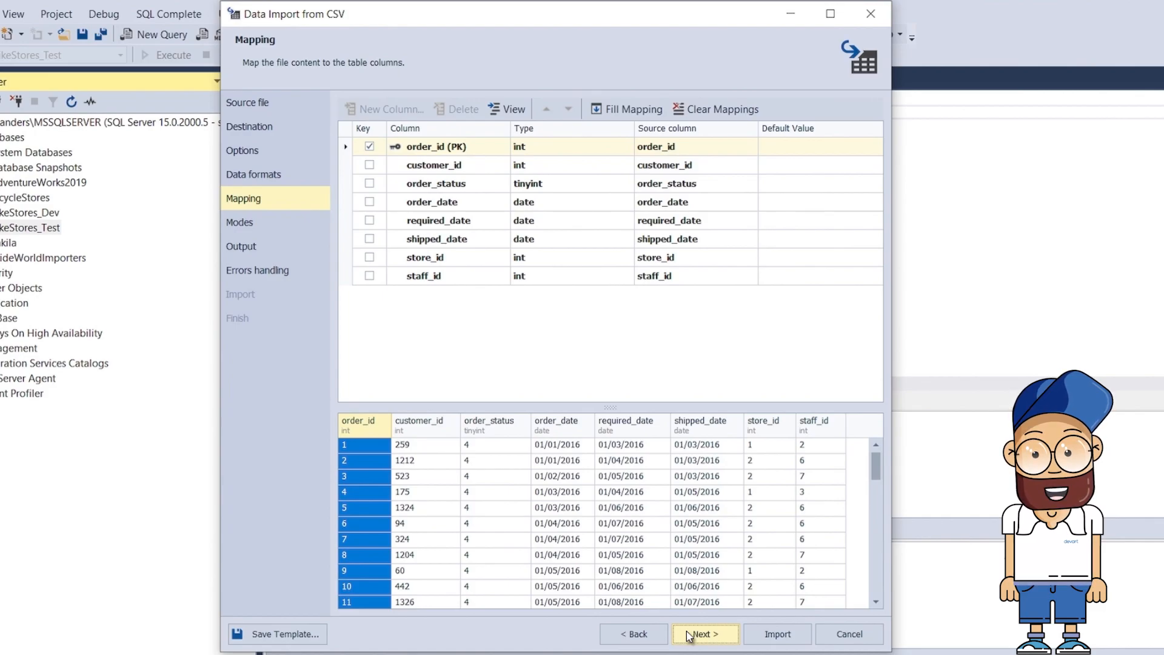
pyautogui.click(704, 633)
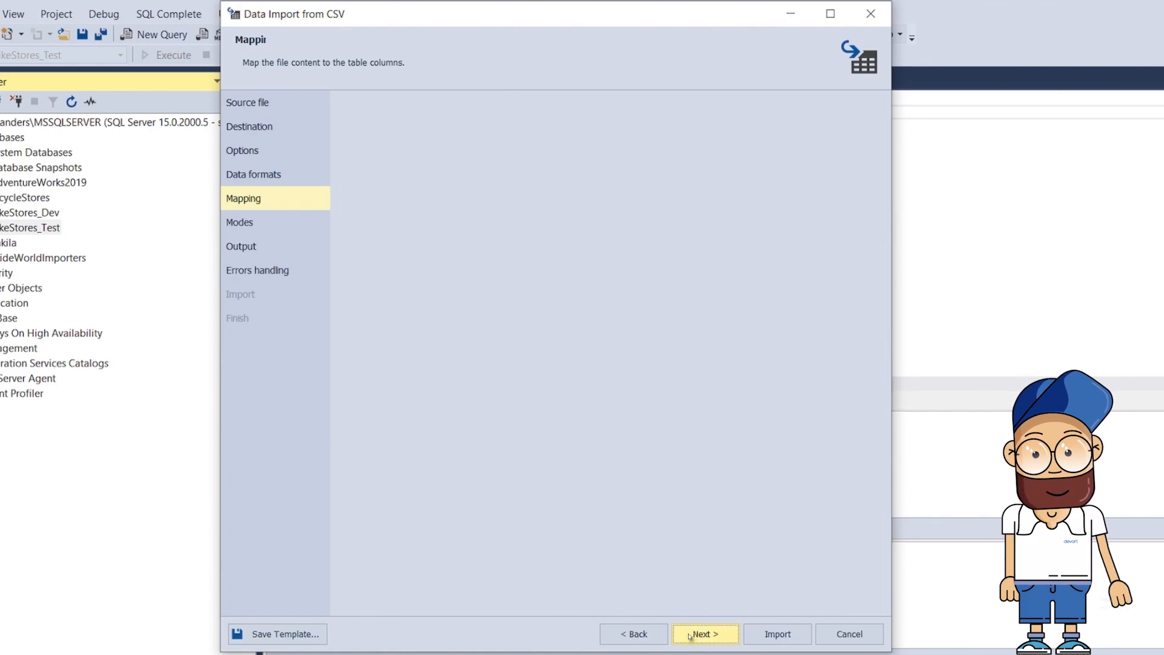
pyautogui.click(704, 633)
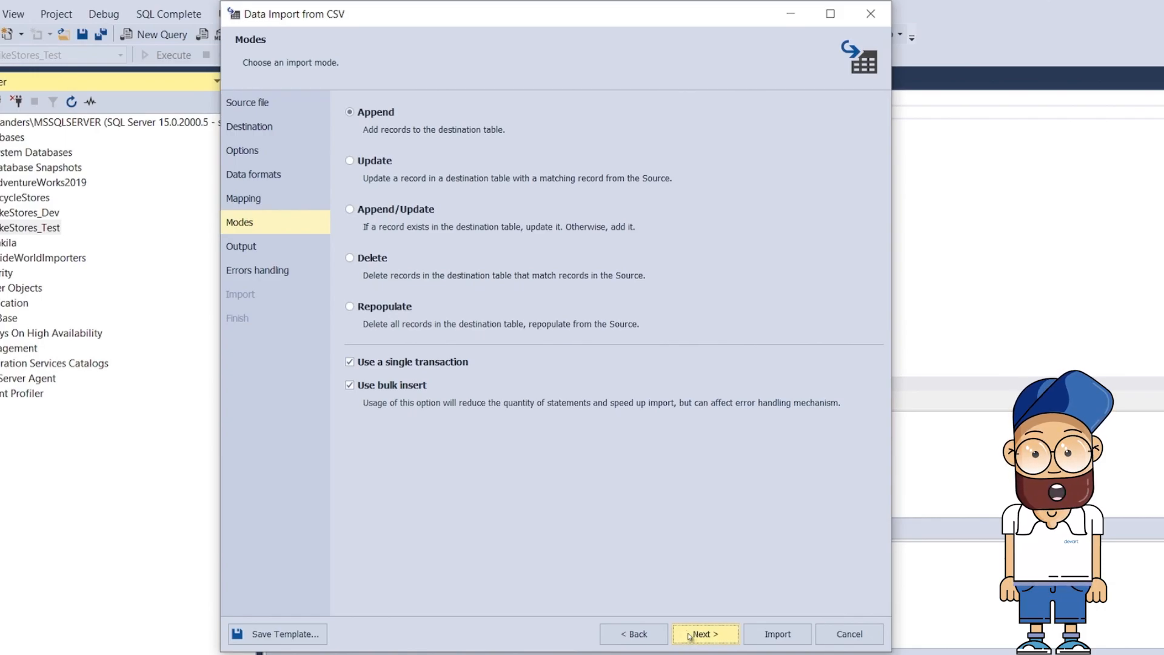
# - Keep Append and direct import, log to C:\Import\DataImportLog.log, save template TemplateImport
pyautogui.click(703, 632)
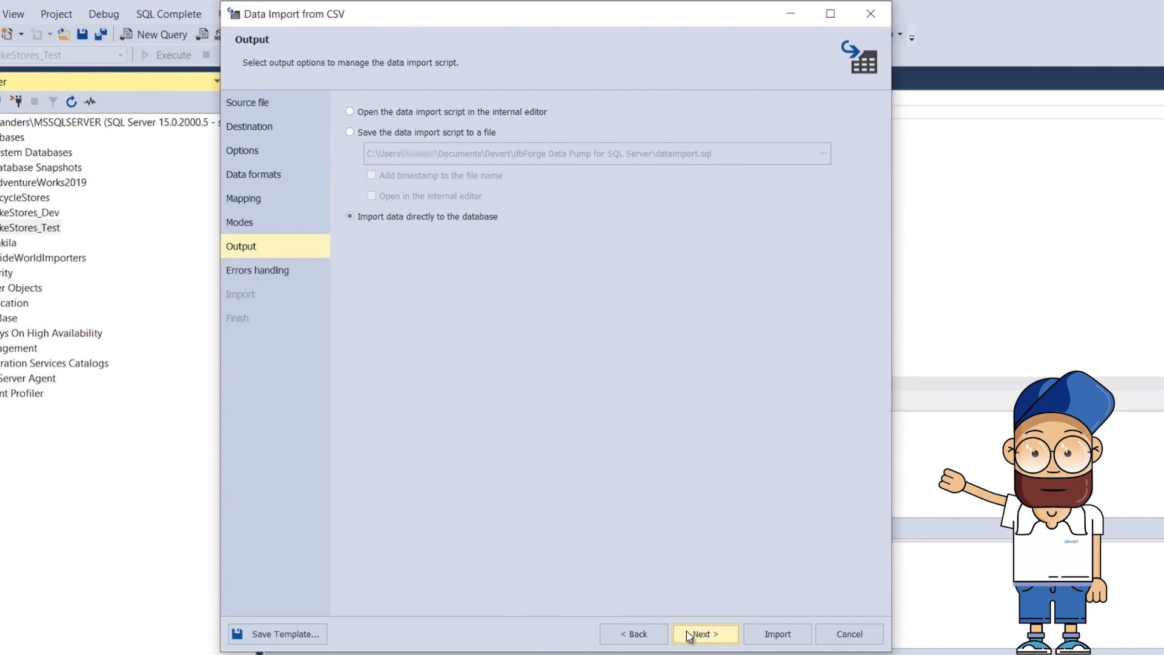
pyautogui.click(703, 633)
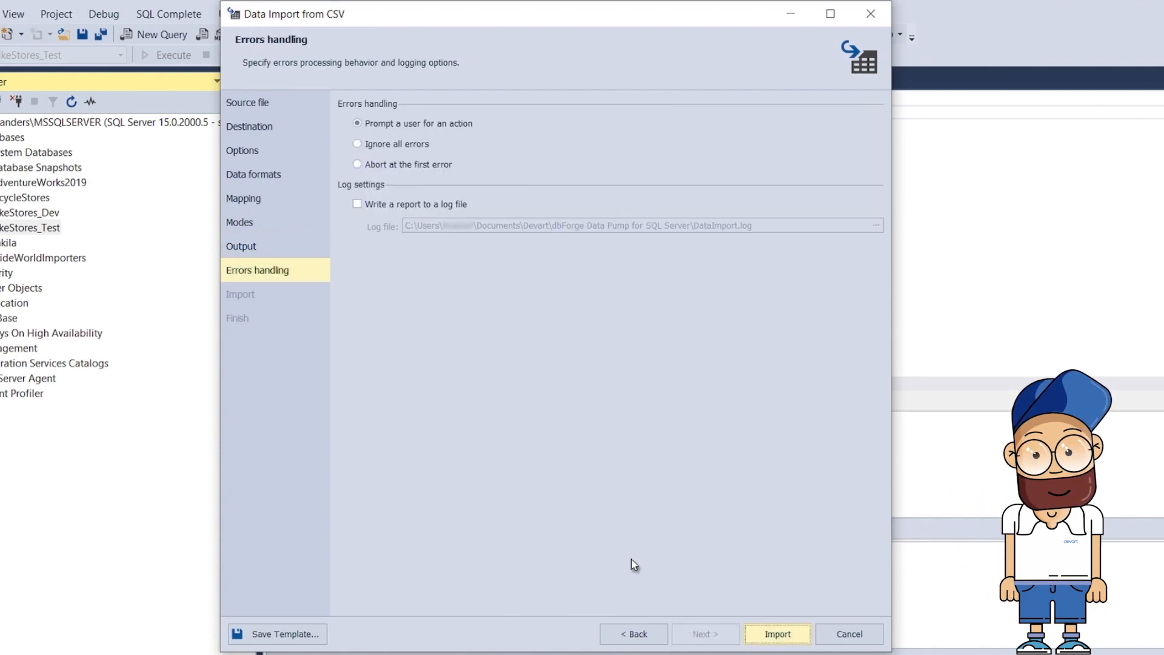
pyautogui.click(357, 204)
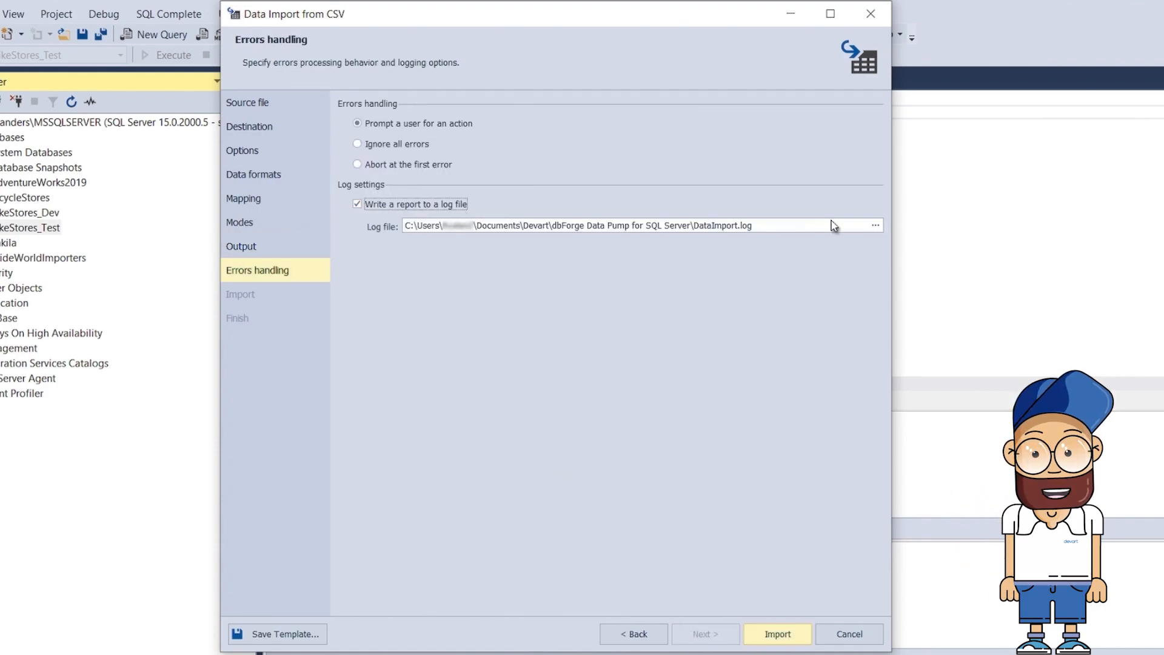
pyautogui.click(872, 226)
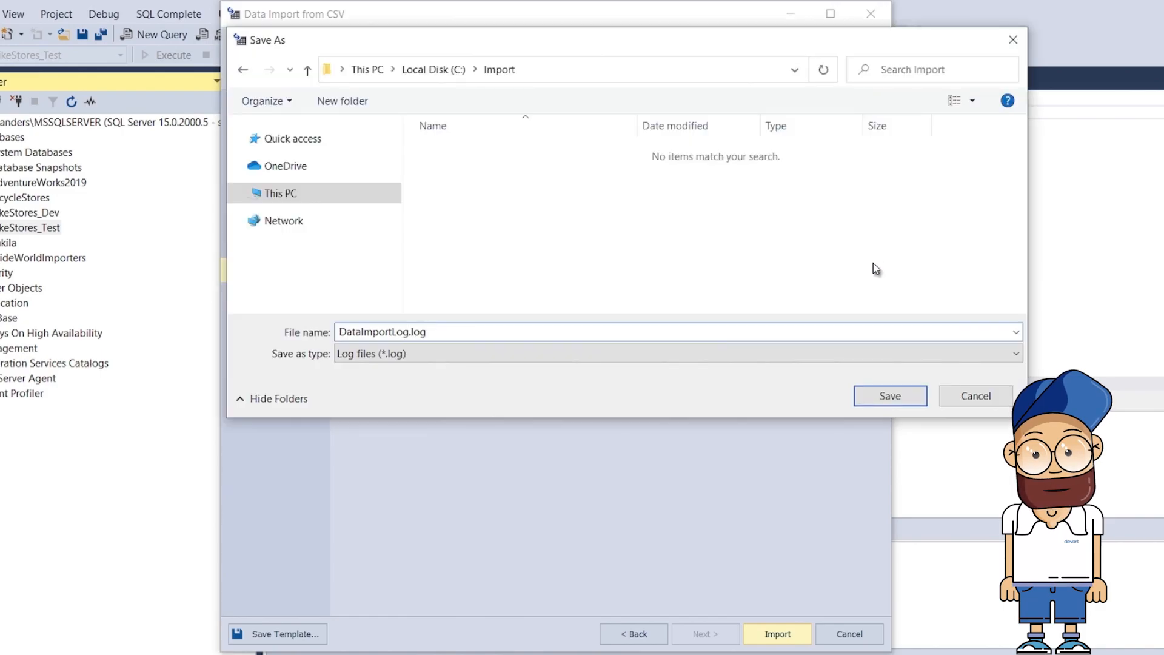
pyautogui.click(888, 396)
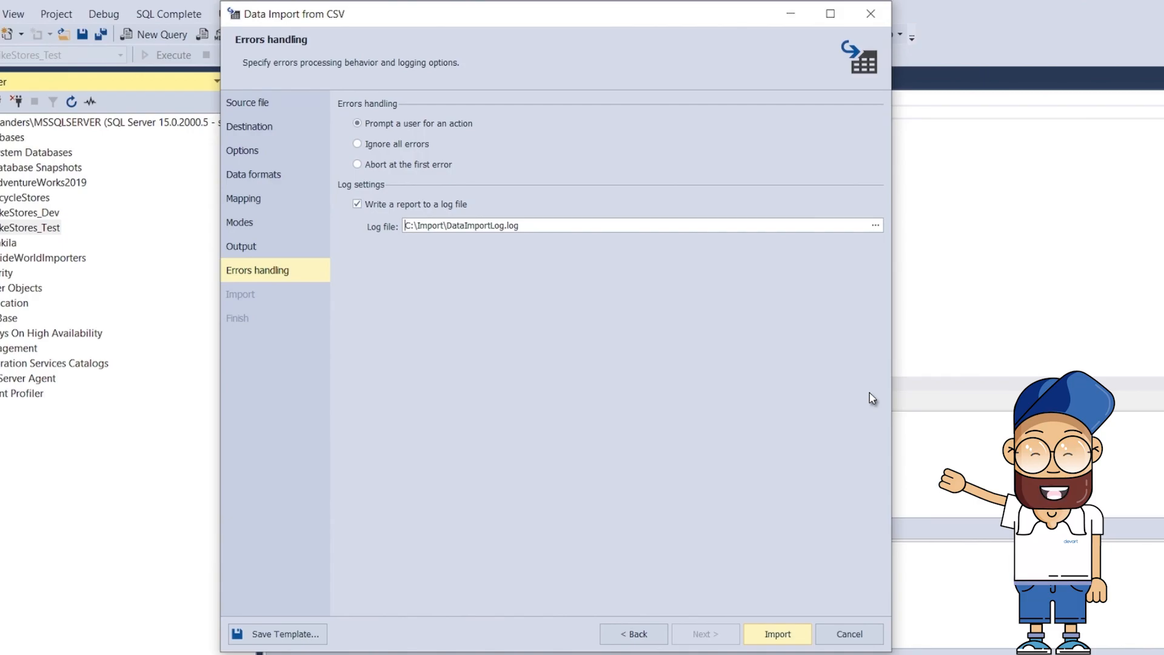
pyautogui.click(277, 633)
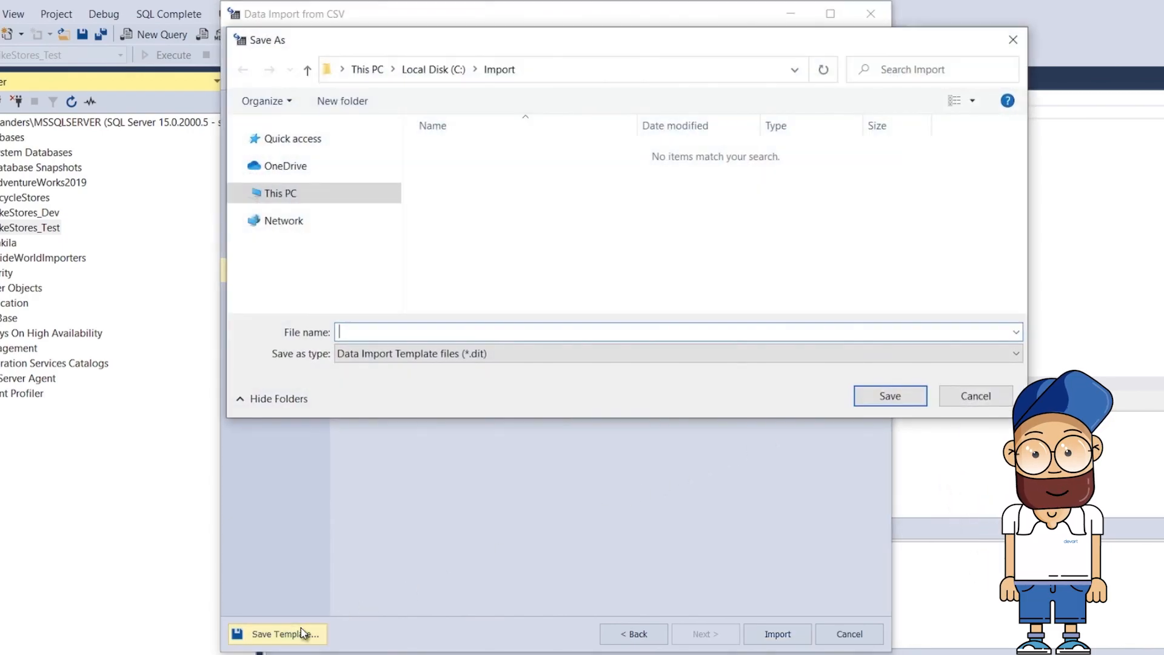
pyautogui.write('TemplateImport')
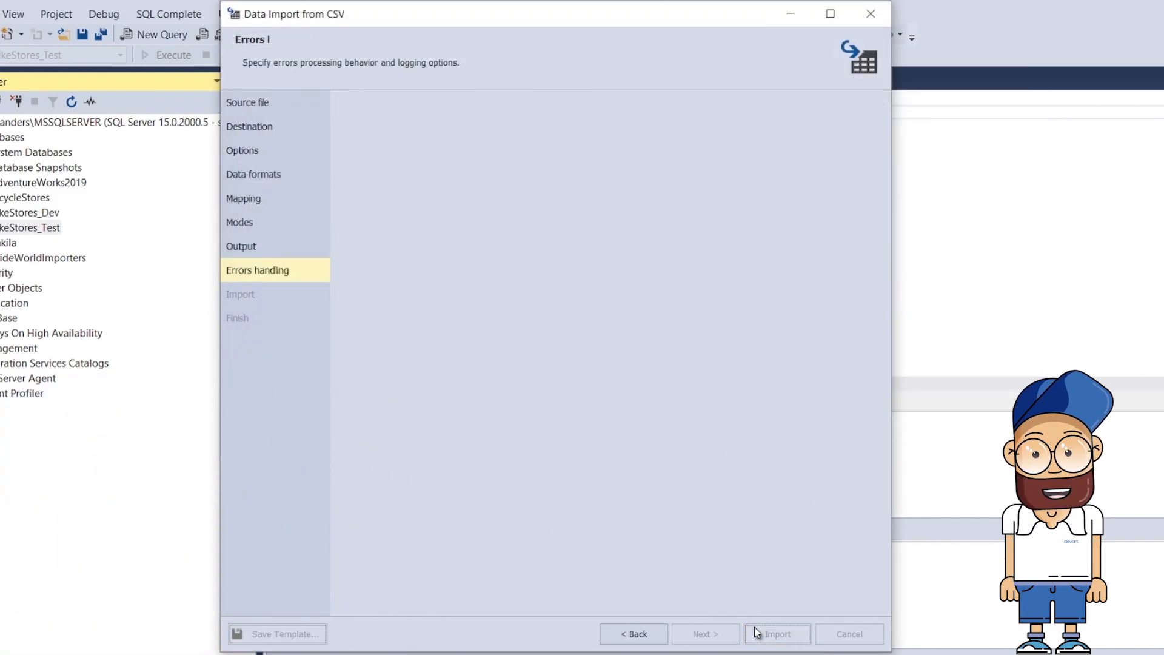
# - Import the 1,615 order rows, close the wizard, and rerun the SELECT queries
pyautogui.click(776, 632)
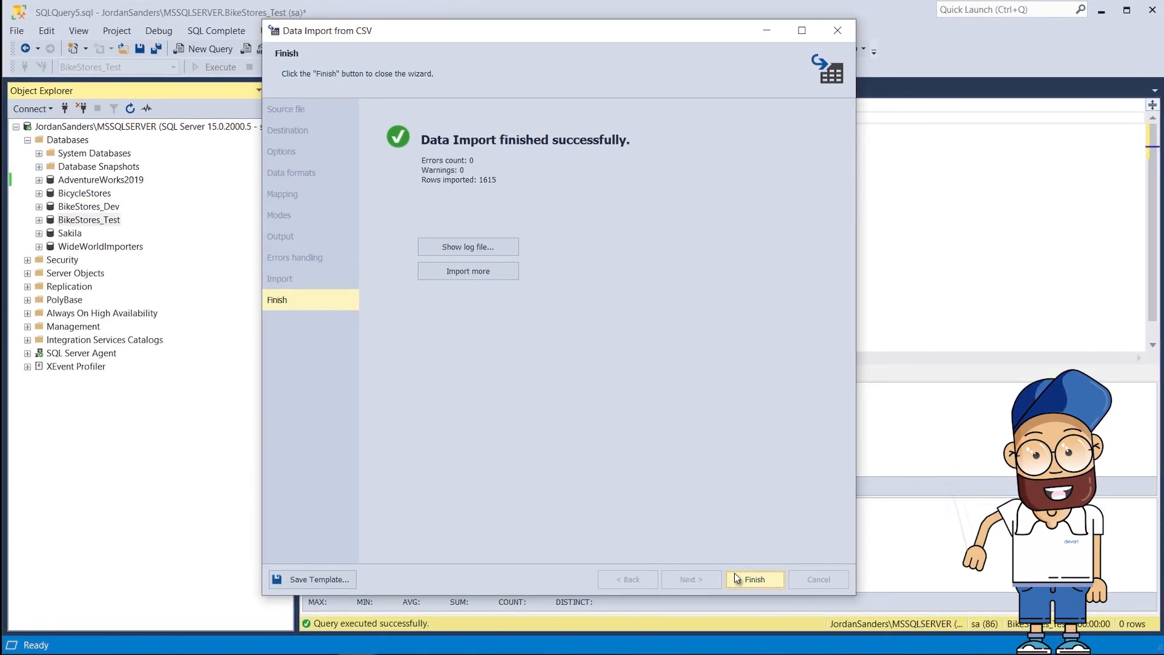
pyautogui.click(754, 579)
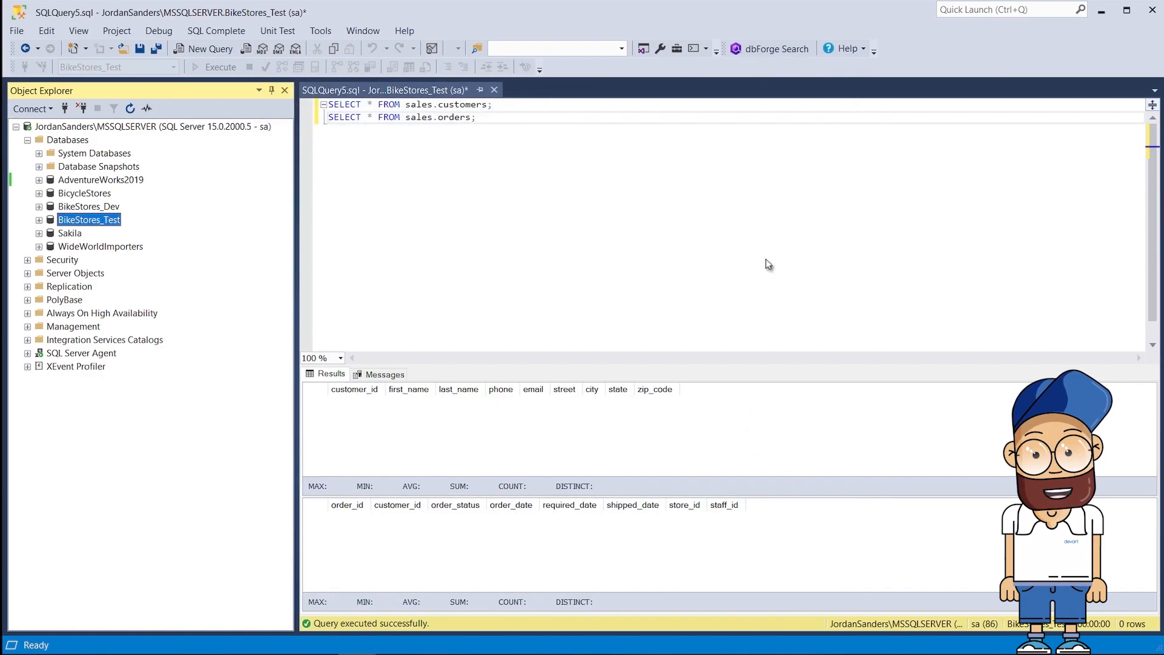
pyautogui.press('F5')
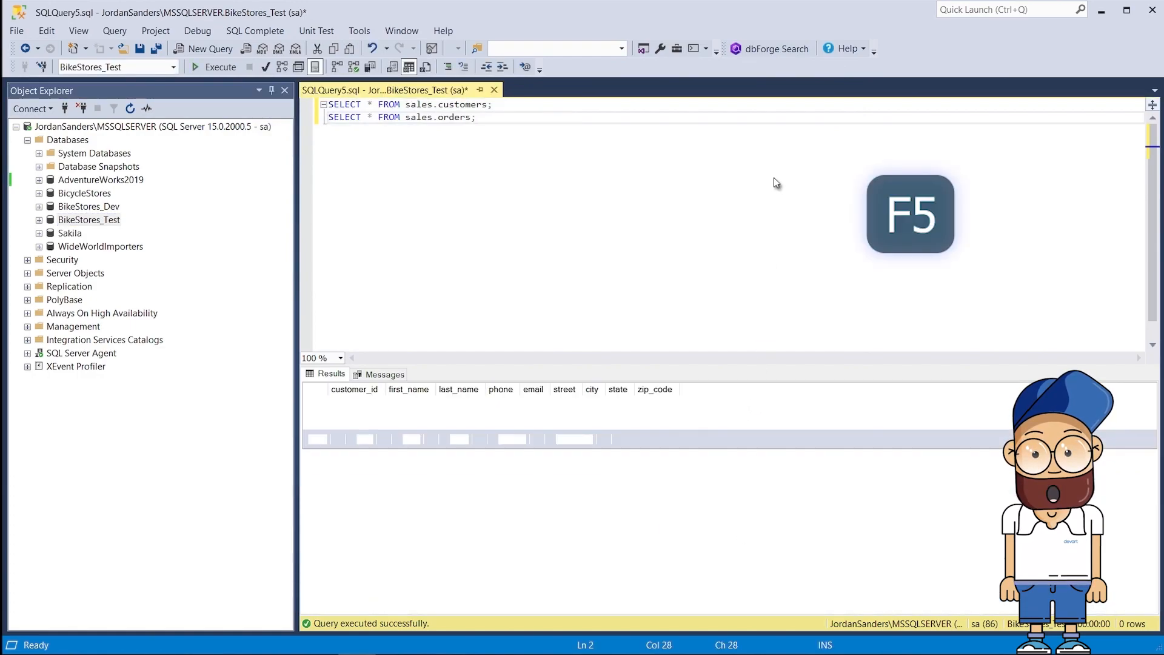
pyautogui.press('f5')
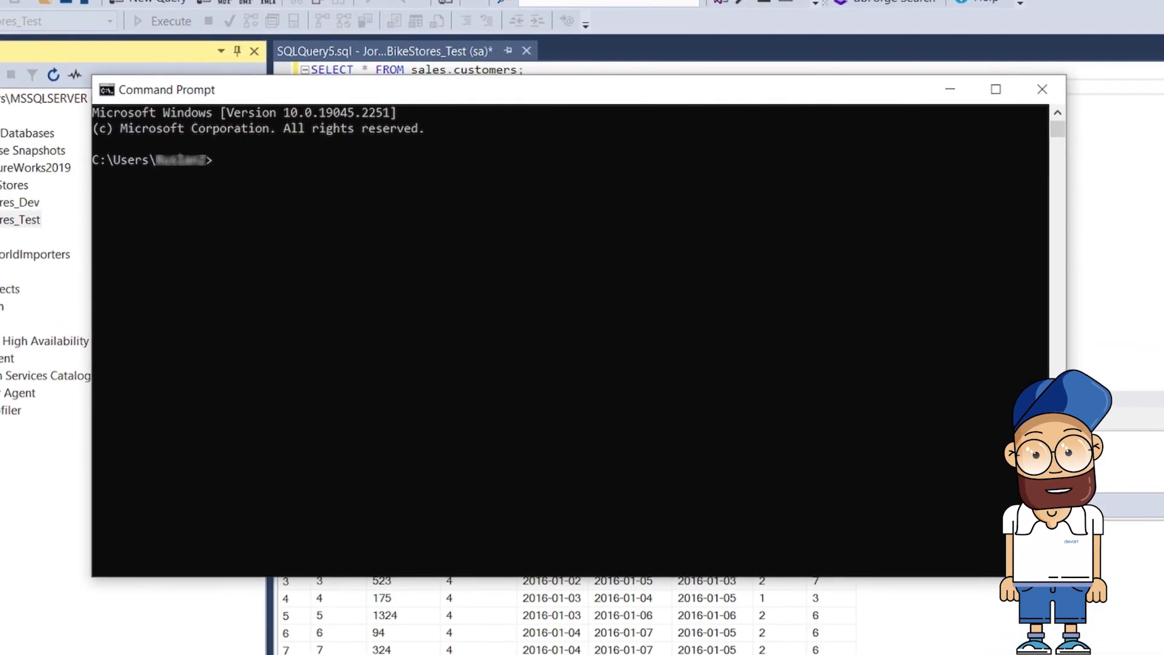
# - From the Data Pump folder, run datapump /dataimport loading sales.customers.csv into sales.customers
pyautogui.write('cd C:\\Program Files\\Devart\\dbForge SQL Tools Professional\\dbForge Data Pump for SQL Server')
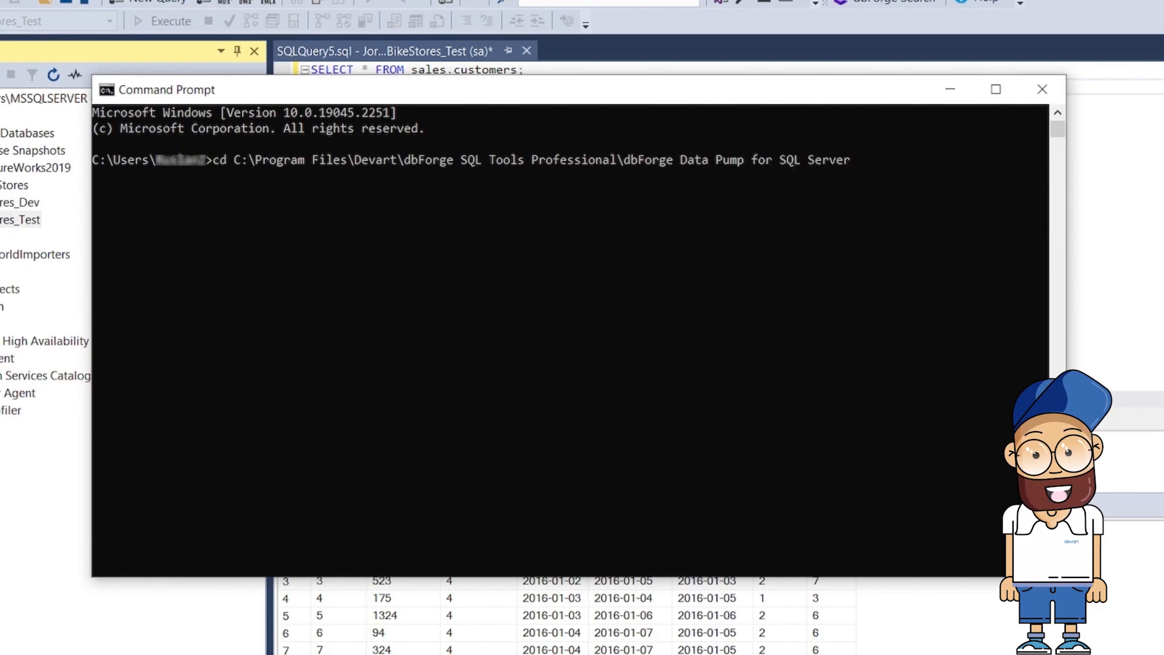
pyautogui.press('Enter')
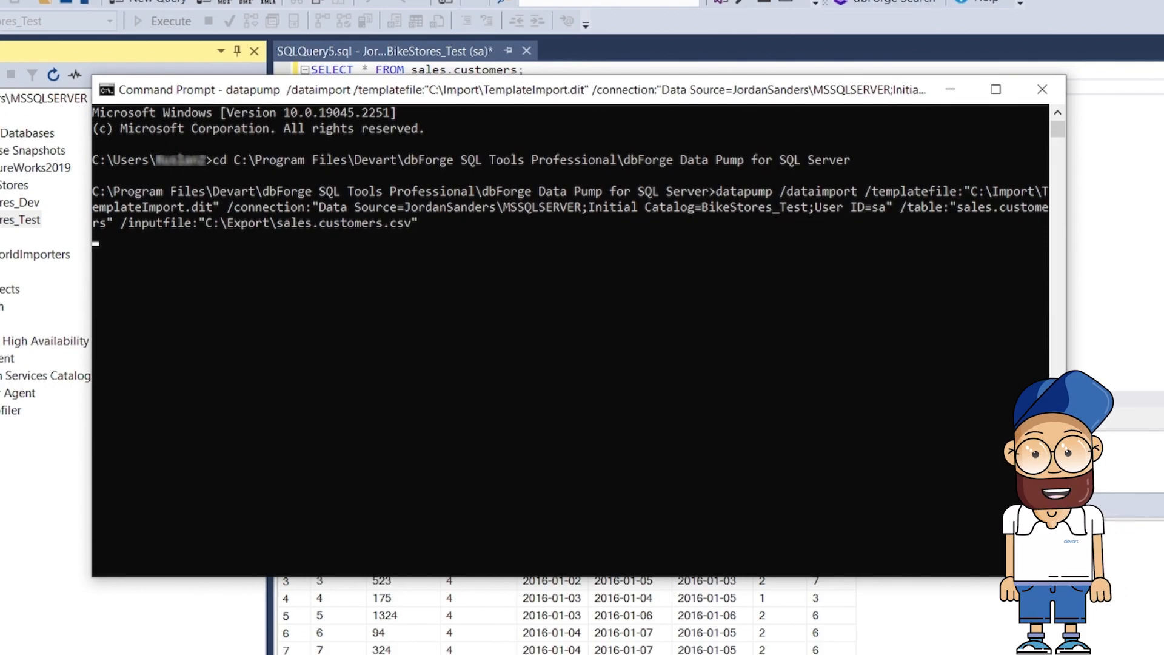
pyautogui.press('Return')
pyautogui.write('SELECT * FROM sales.orders;')
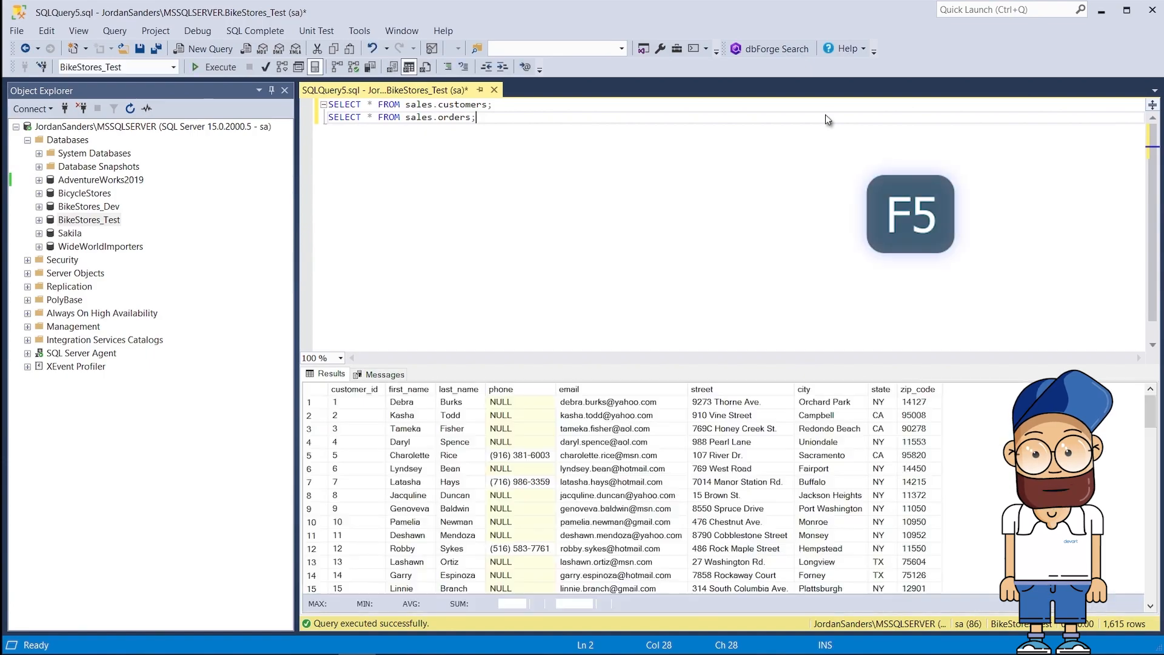
# - Rerun the SELECT * queries on sales.customers and sales.orders, confirming 3,060 rows in total
pyautogui.press('f5')
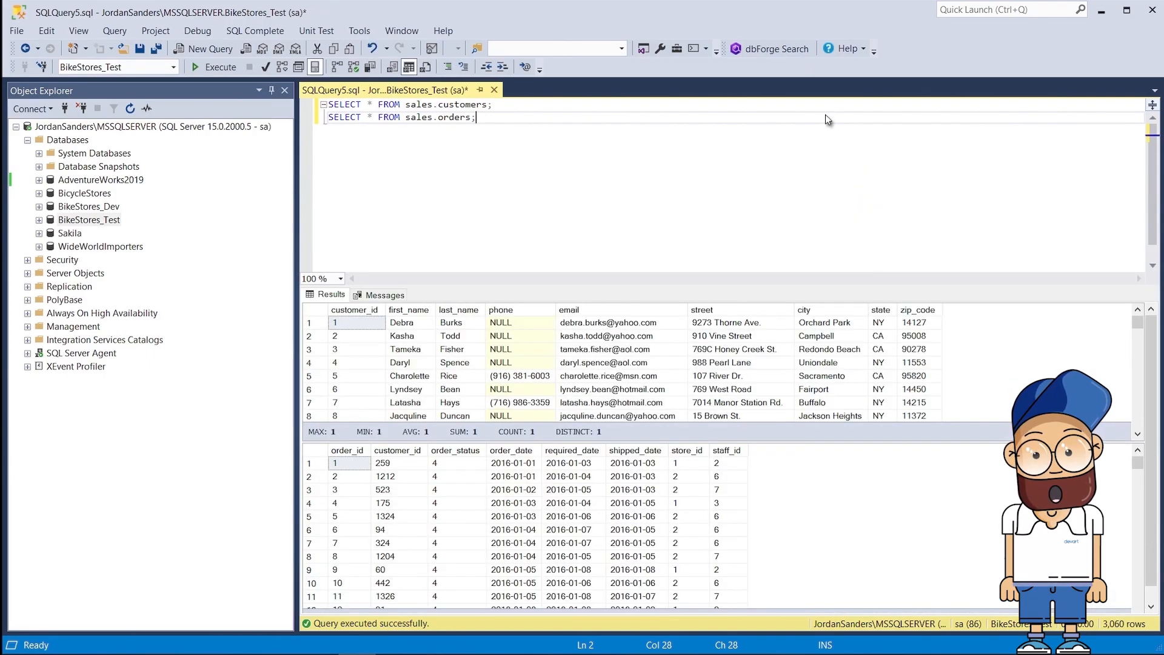